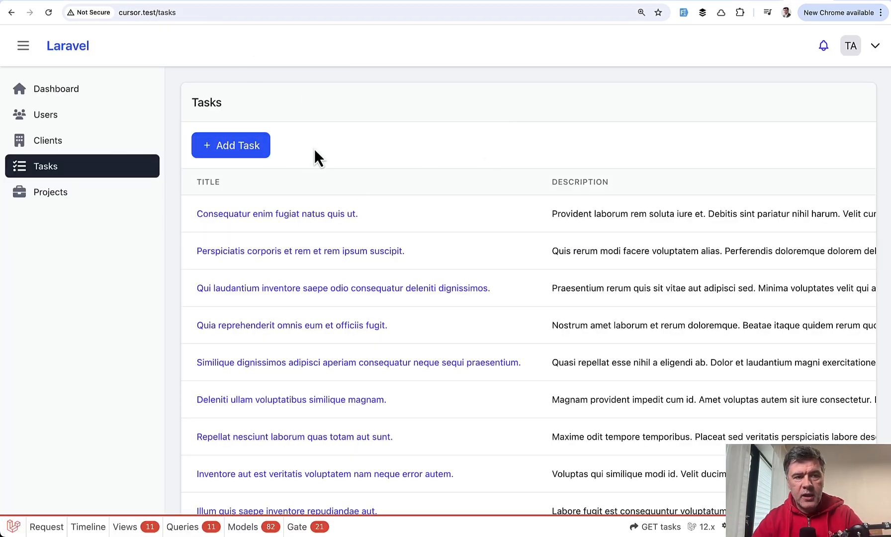
pyautogui.moveTo(490, 155)
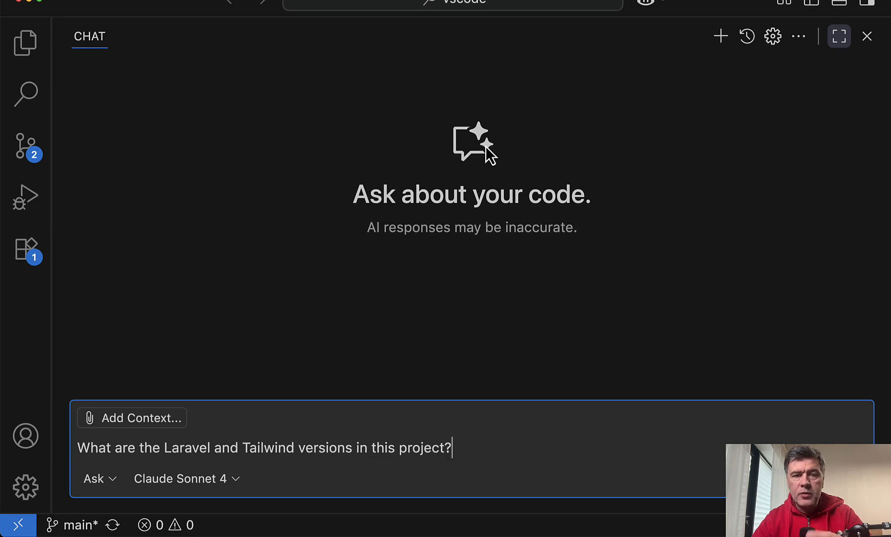
pyautogui.moveTo(395, 412)
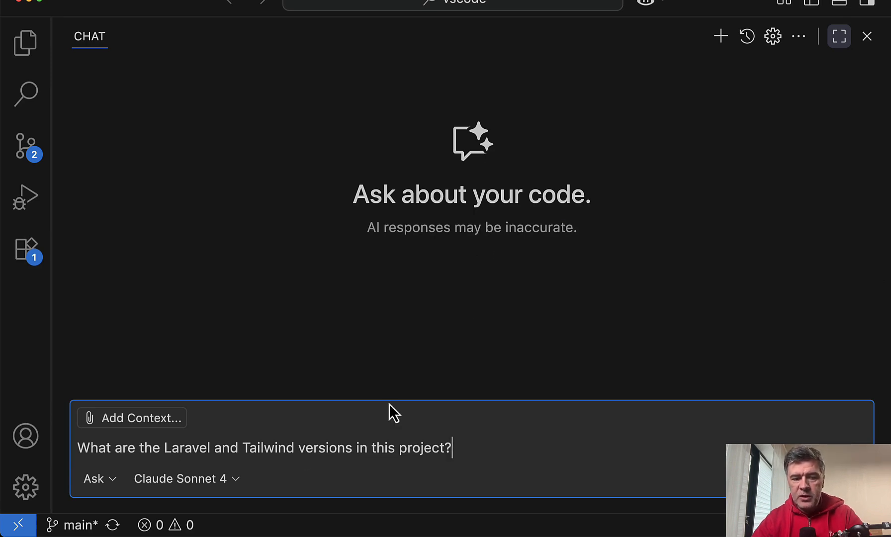
pyautogui.moveTo(448, 472)
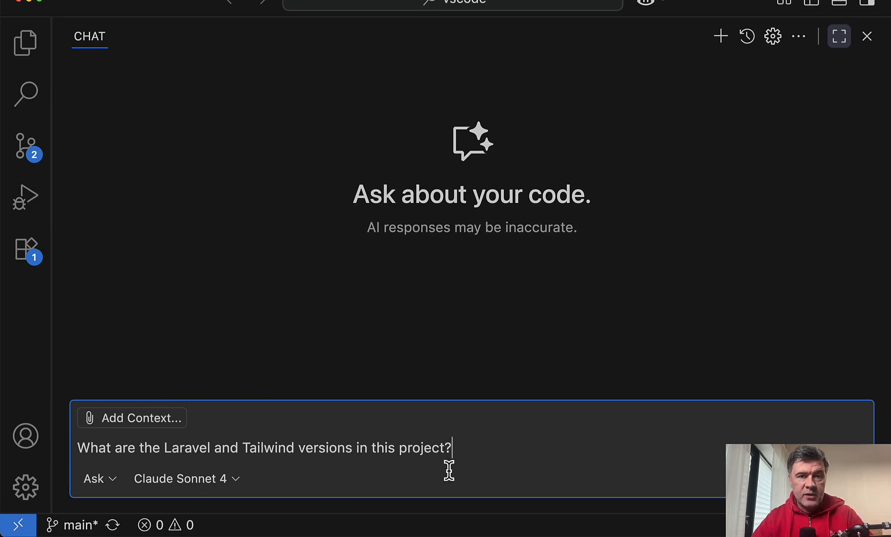
pyautogui.moveTo(188, 428)
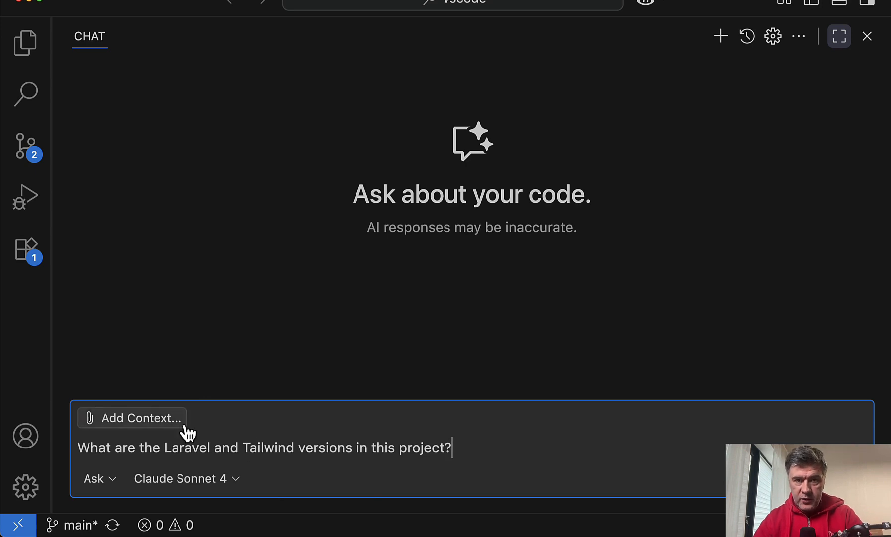
pyautogui.moveTo(501, 457)
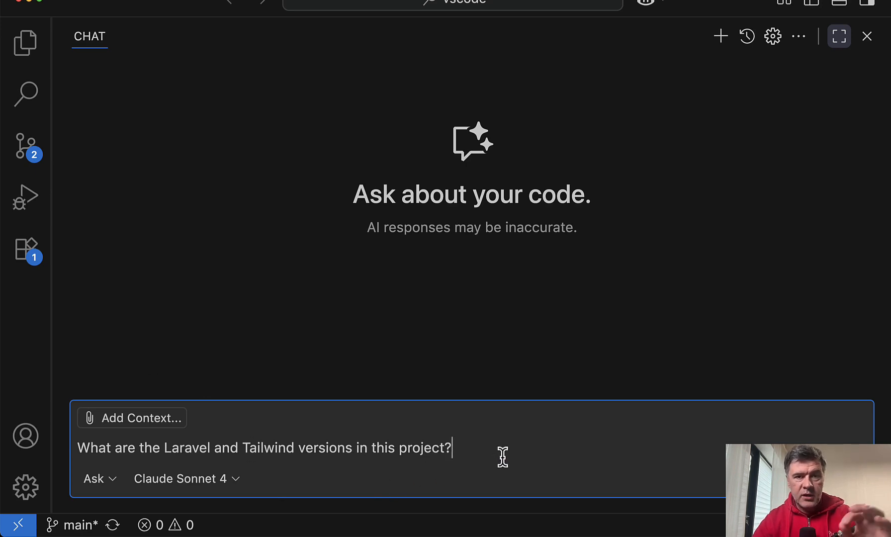
pyautogui.moveTo(481, 317)
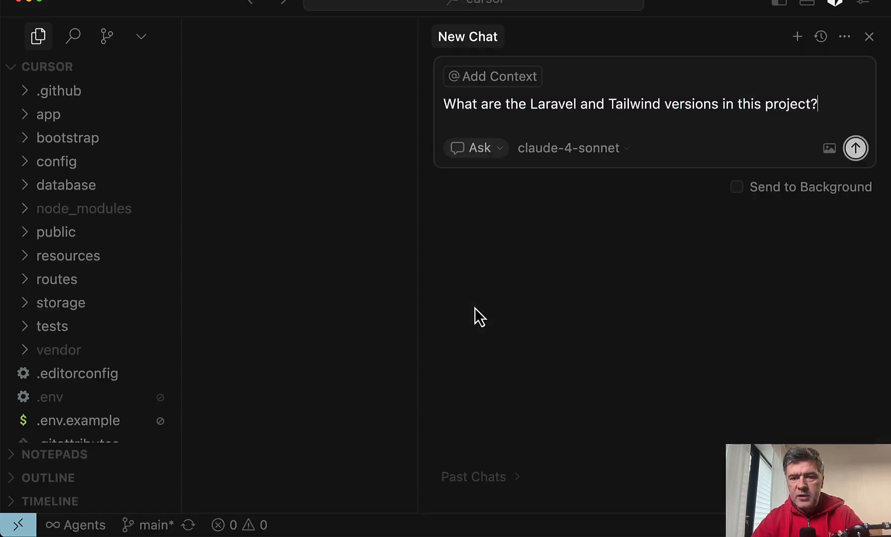
# Submit the question about which Laravel and Tailwind versions the project uses
pyautogui.click(855, 149)
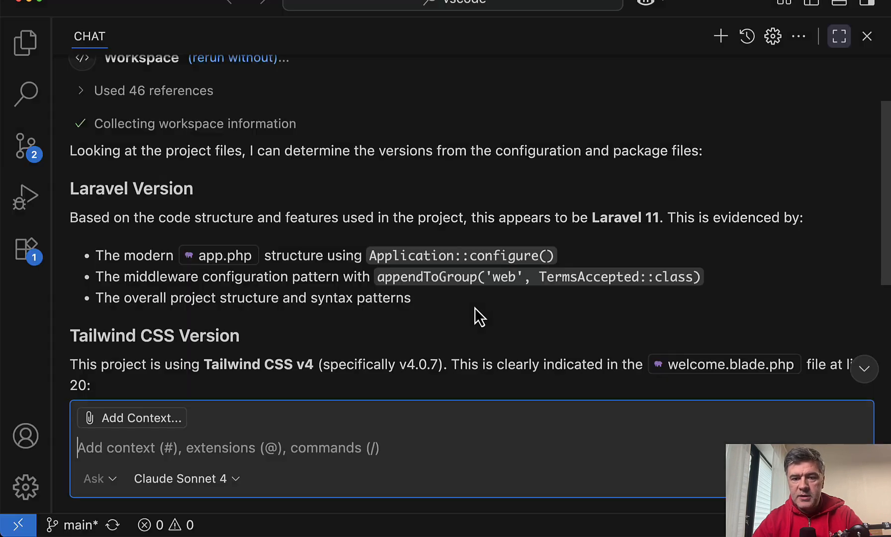
pyautogui.scroll(-3)
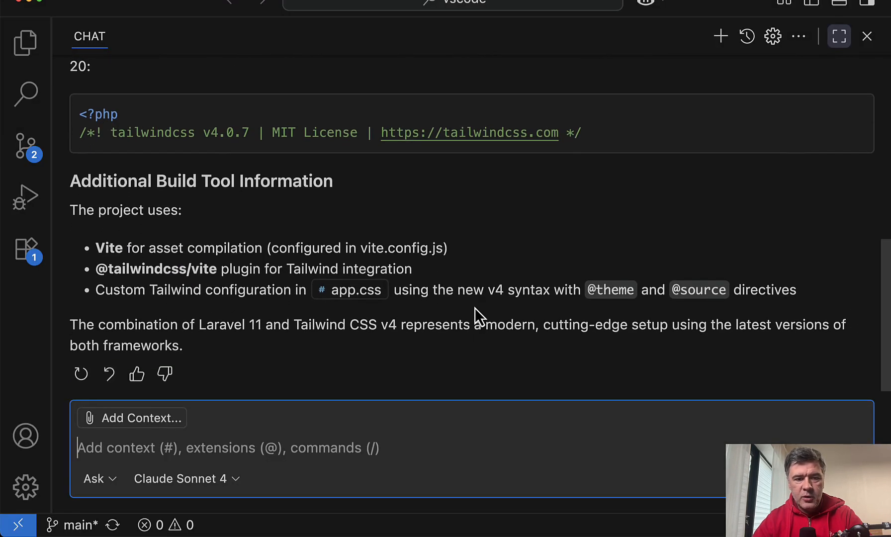
pyautogui.scroll(3)
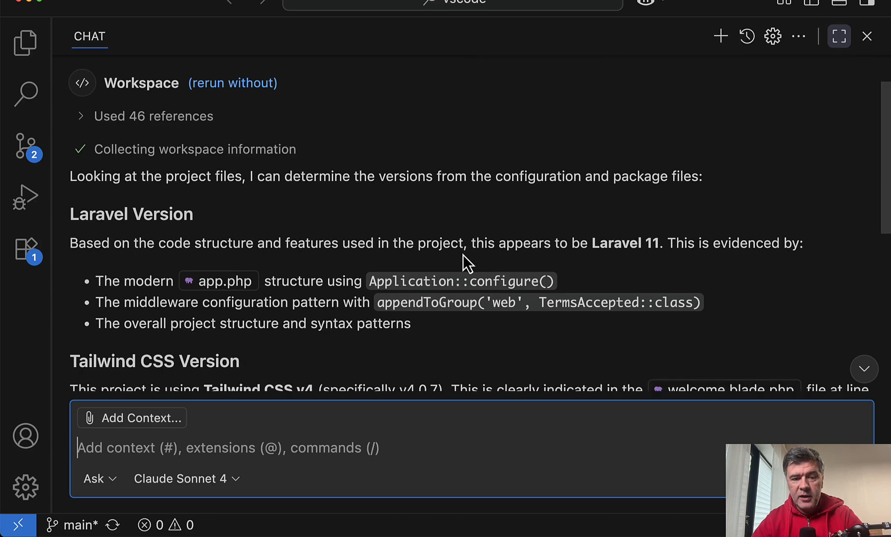
pyautogui.scroll(-3)
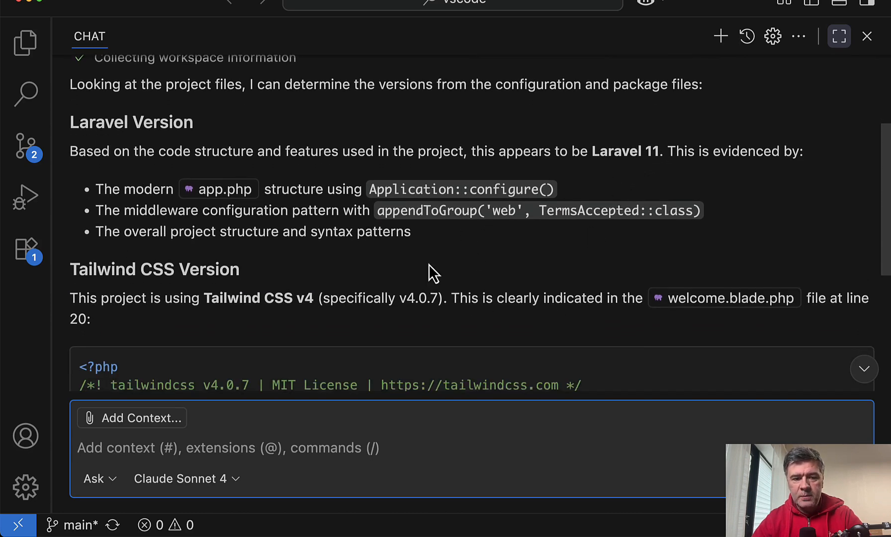
pyautogui.scroll(-3)
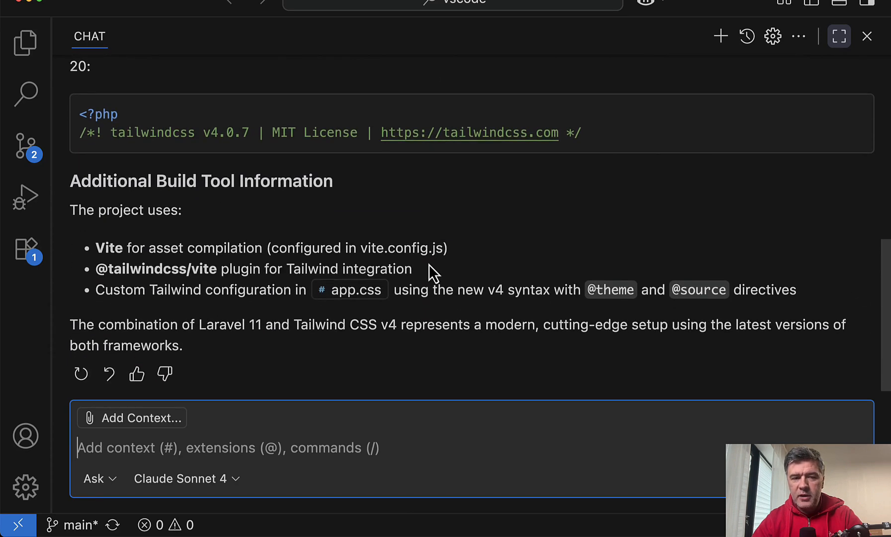
pyautogui.moveTo(434, 272)
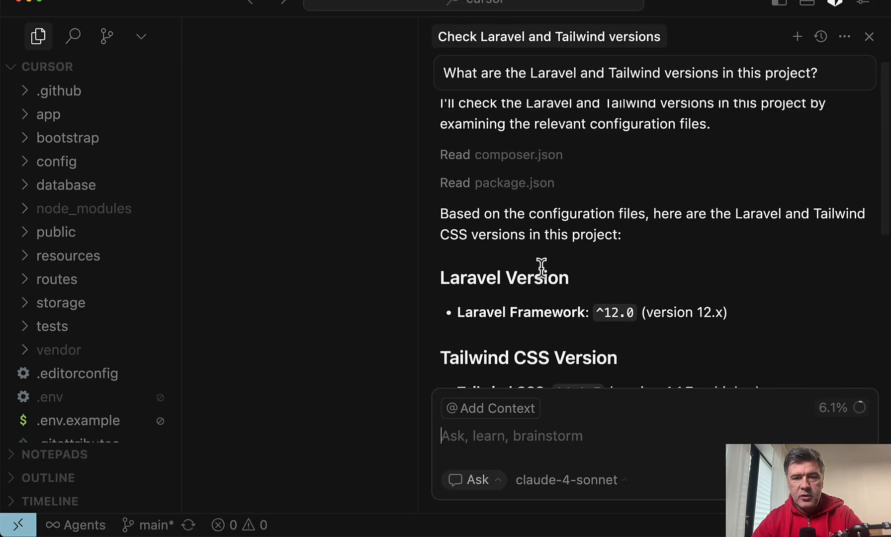
pyautogui.scroll(3)
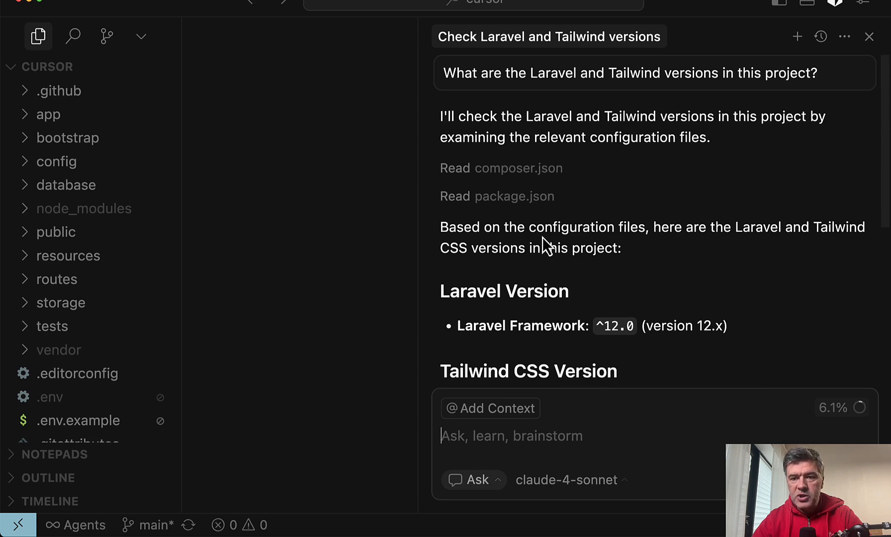
pyautogui.click(840, 37)
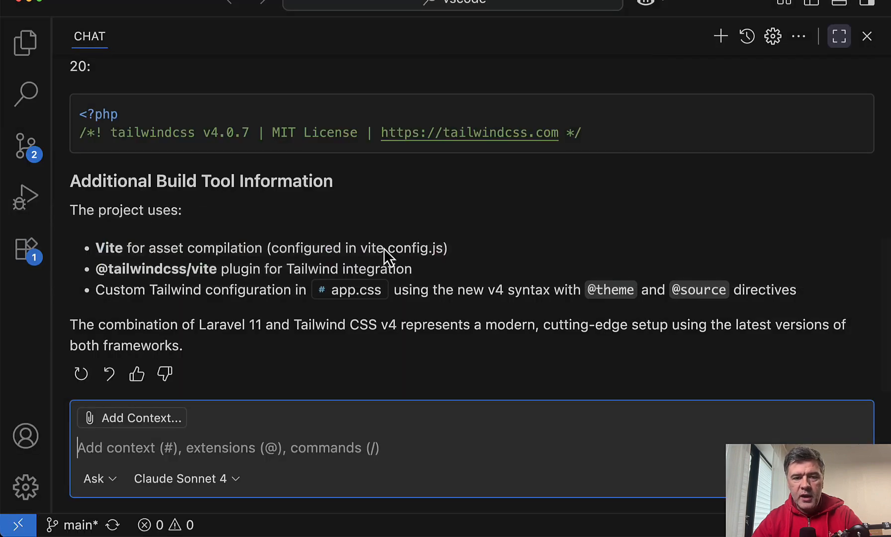
pyautogui.scroll(3)
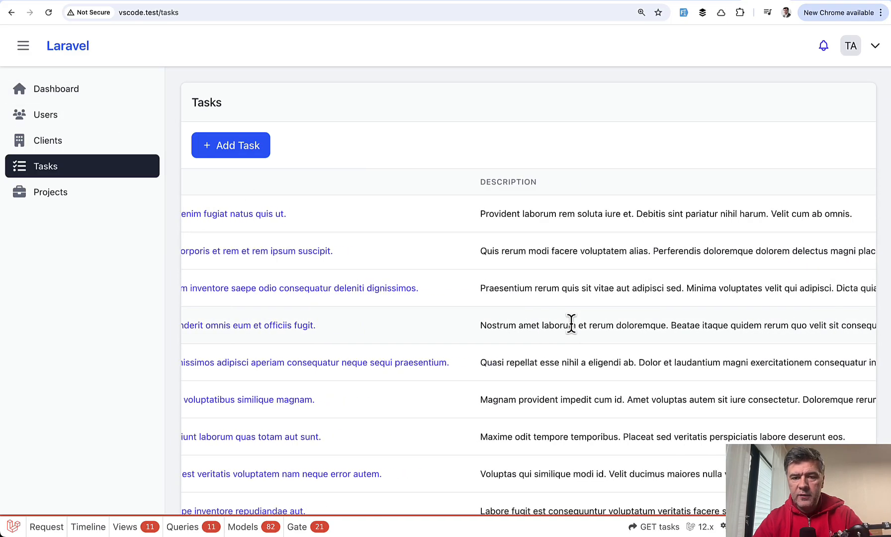
# Switch to Cursor and send the agent the remove-Description-column request for the Tasks table
pyautogui.hscroll(3)
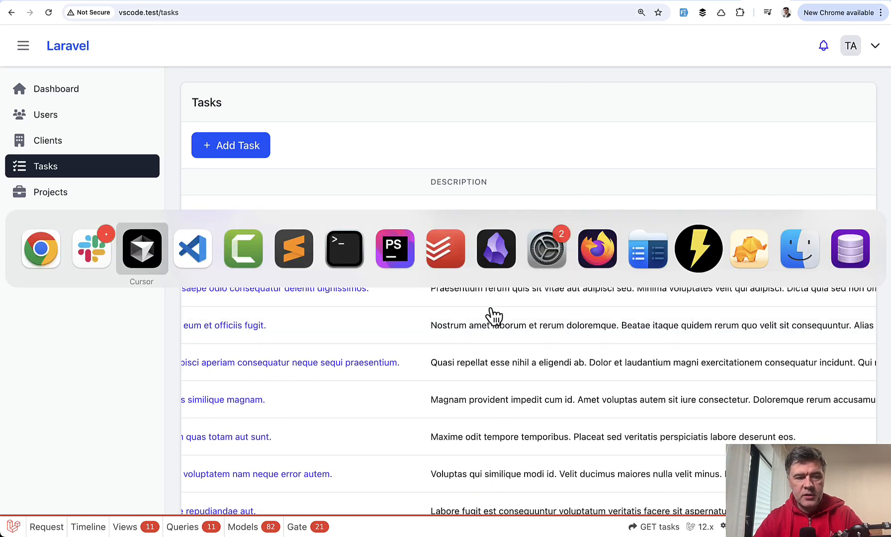
pyautogui.click(141, 249)
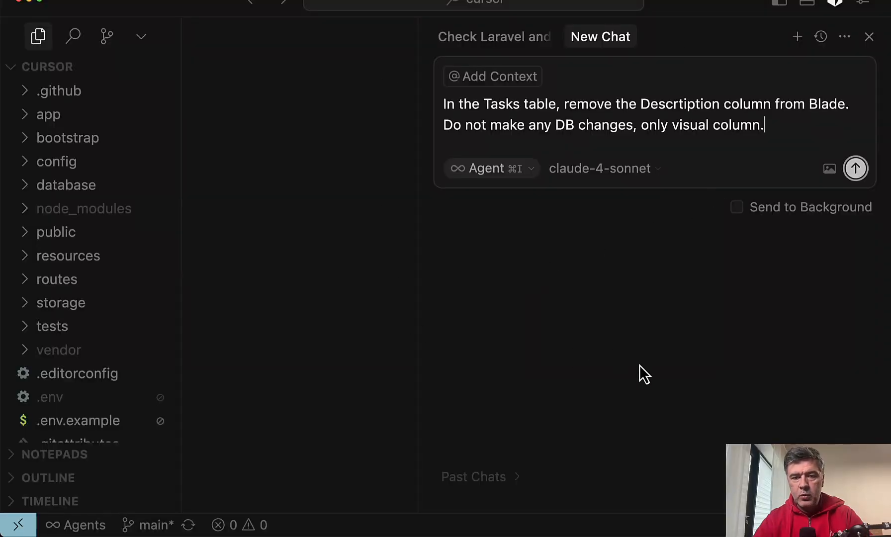
pyautogui.moveTo(573, 343)
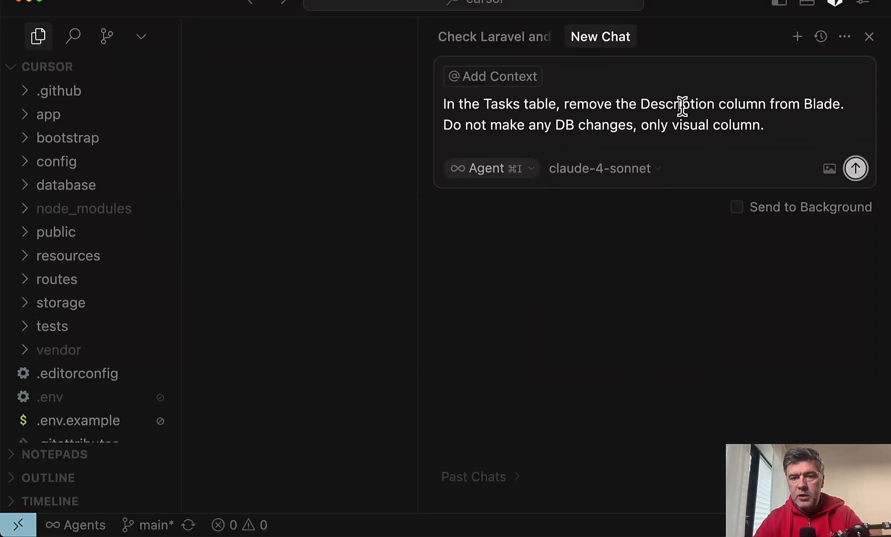
pyautogui.moveTo(856, 168)
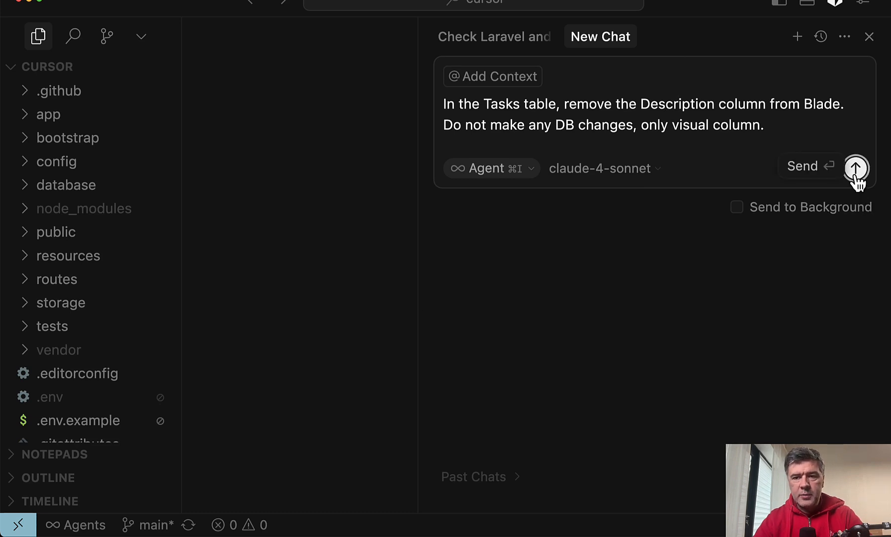
pyautogui.moveTo(809, 125)
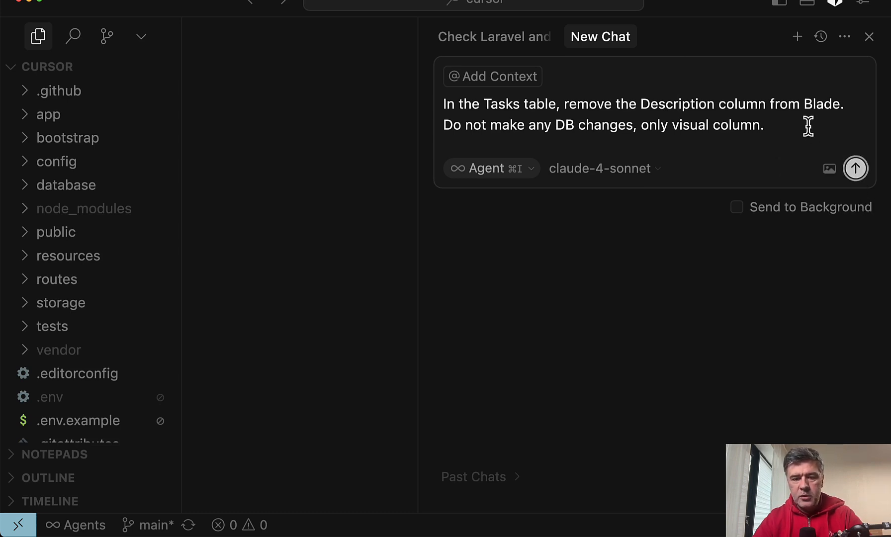
pyautogui.click(854, 168)
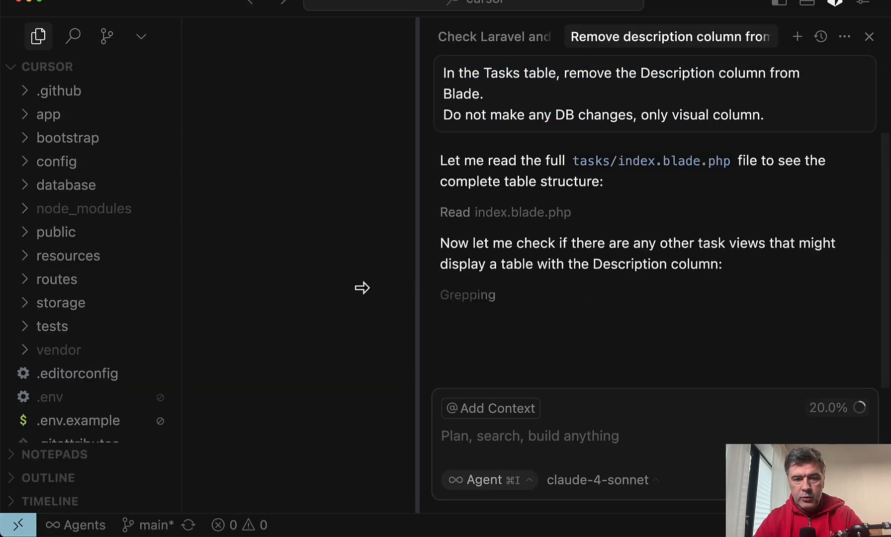
# Scroll through the agent's summary of the header, data cell and colspan edits in index.blade.php
pyautogui.click(839, 36)
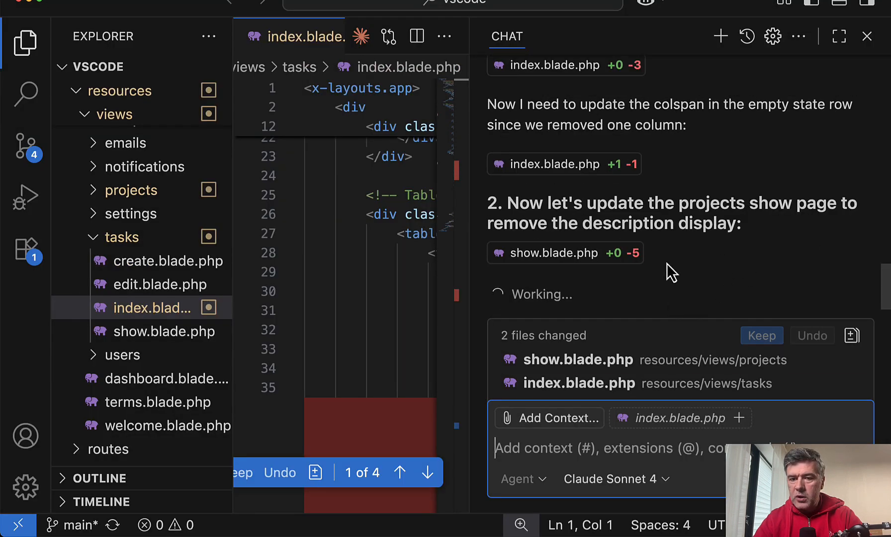
pyautogui.scroll(-3)
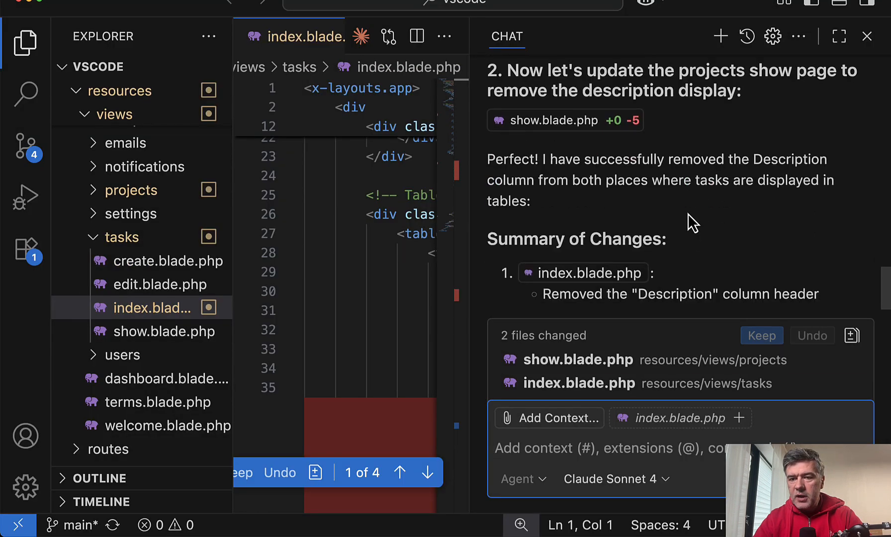
pyautogui.scroll(-3)
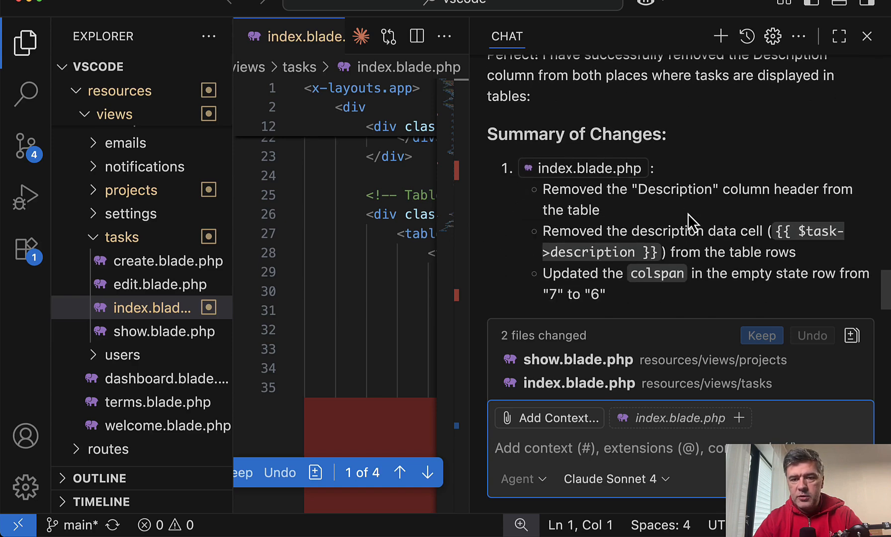
pyautogui.scroll(-3)
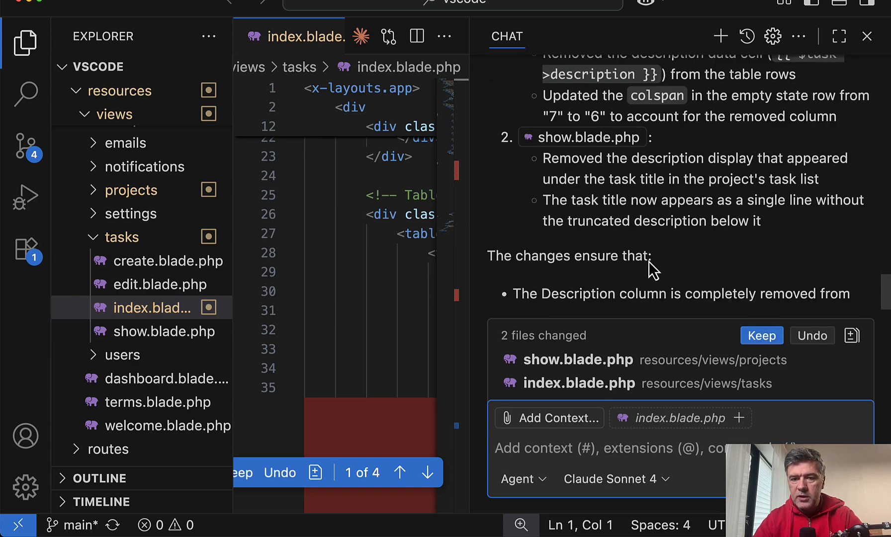
pyautogui.scroll(-3)
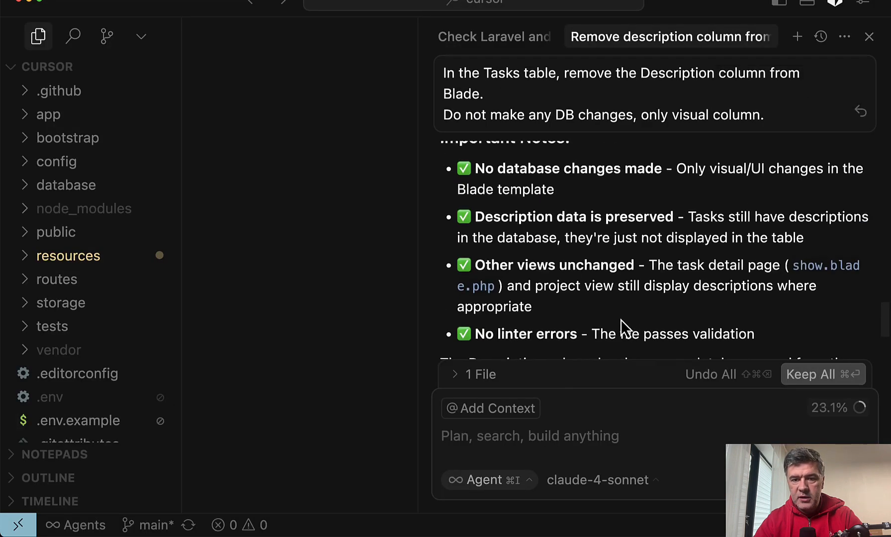
pyautogui.scroll(3)
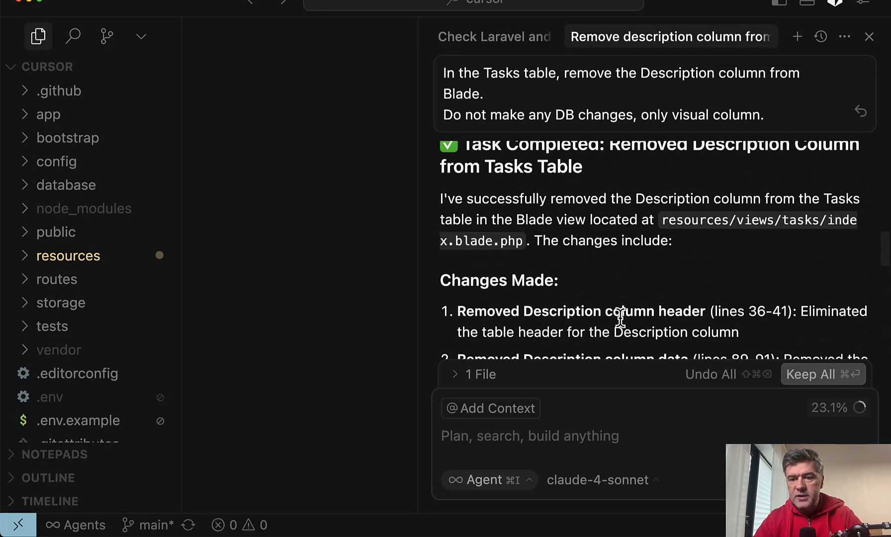
pyautogui.scroll(-3)
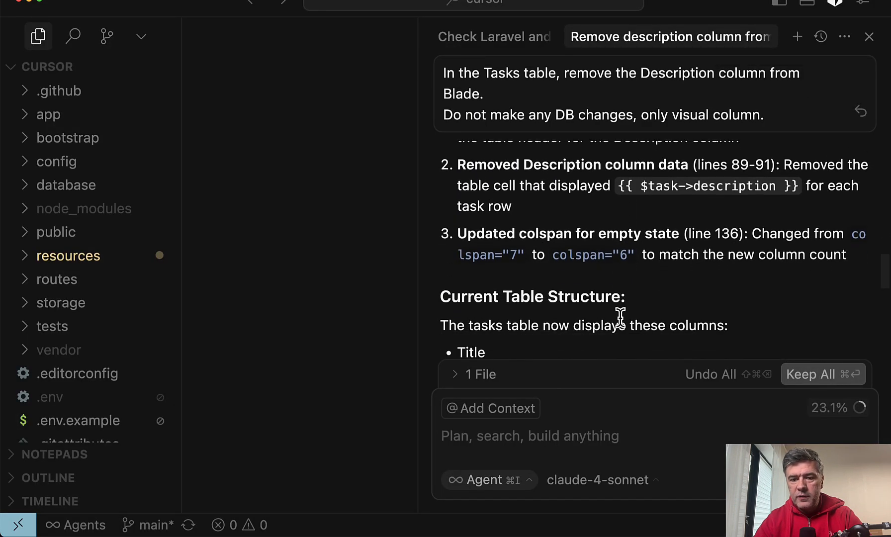
pyautogui.scroll(-3)
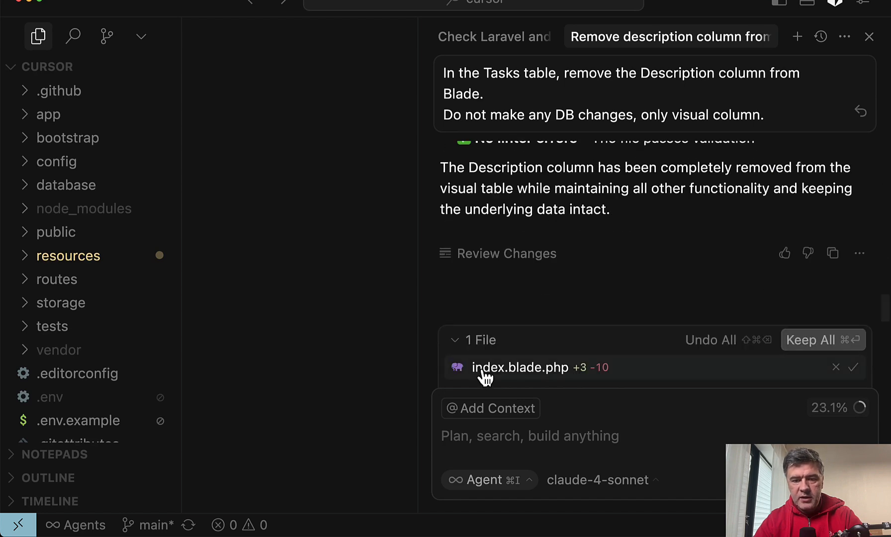
# Review Copilot's Description-column deletions by stepping through diff changes 1 to 4
pyautogui.click(521, 368)
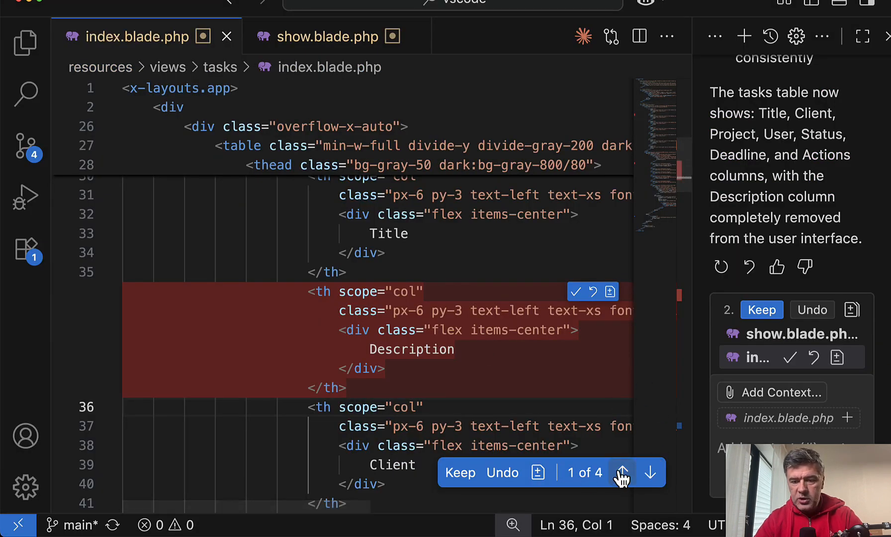
pyautogui.click(650, 472)
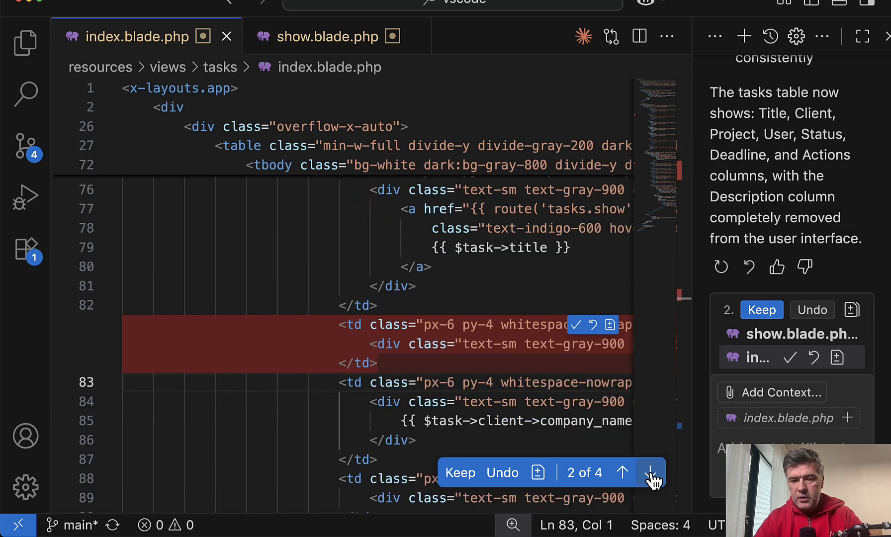
pyautogui.click(652, 472)
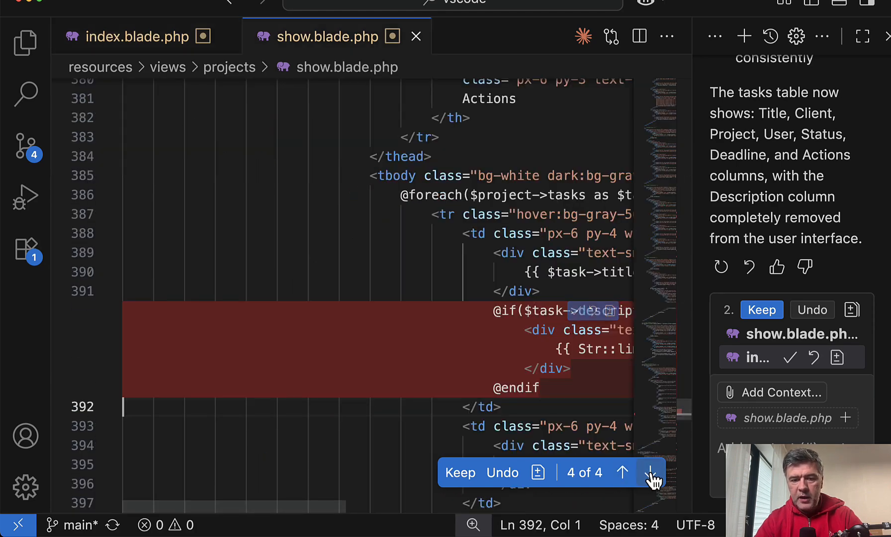
pyautogui.click(652, 472)
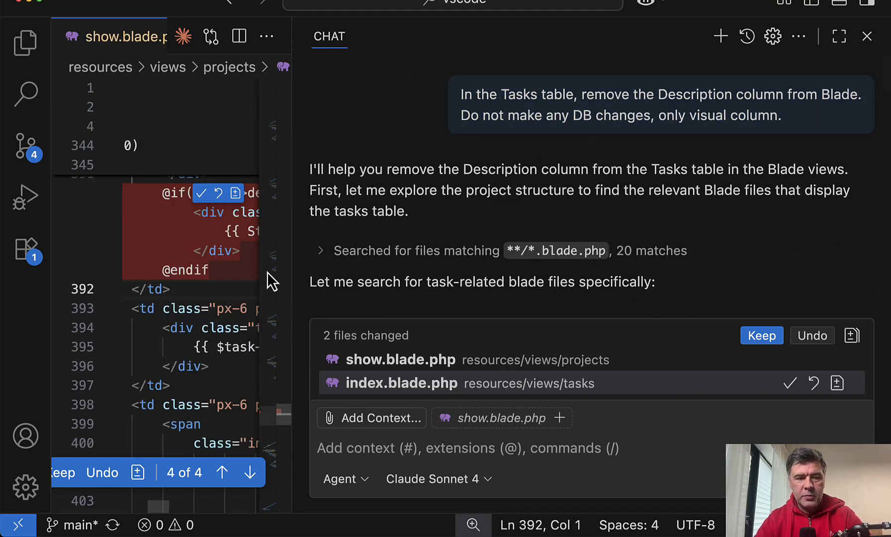
pyautogui.moveTo(292, 238)
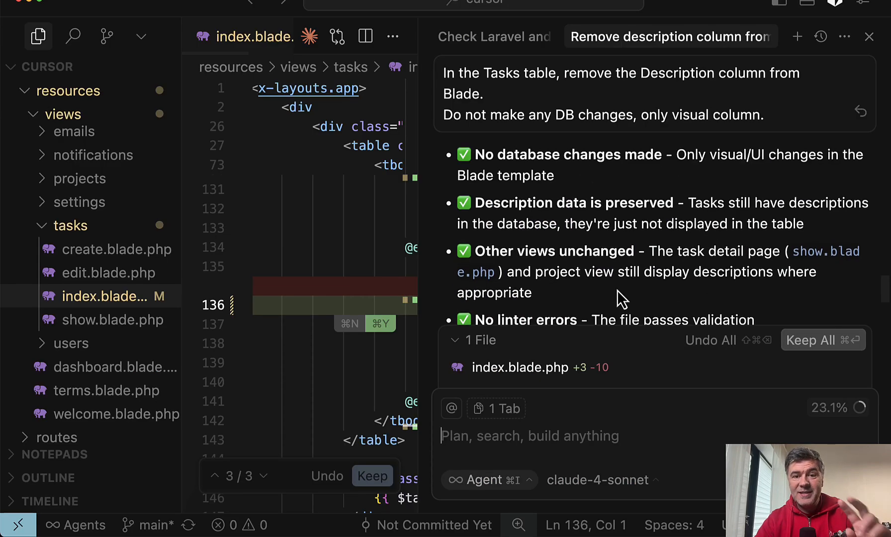
# Scroll the agent's Changes Made summary beside the pending index.blade.php diff
pyautogui.scroll(3)
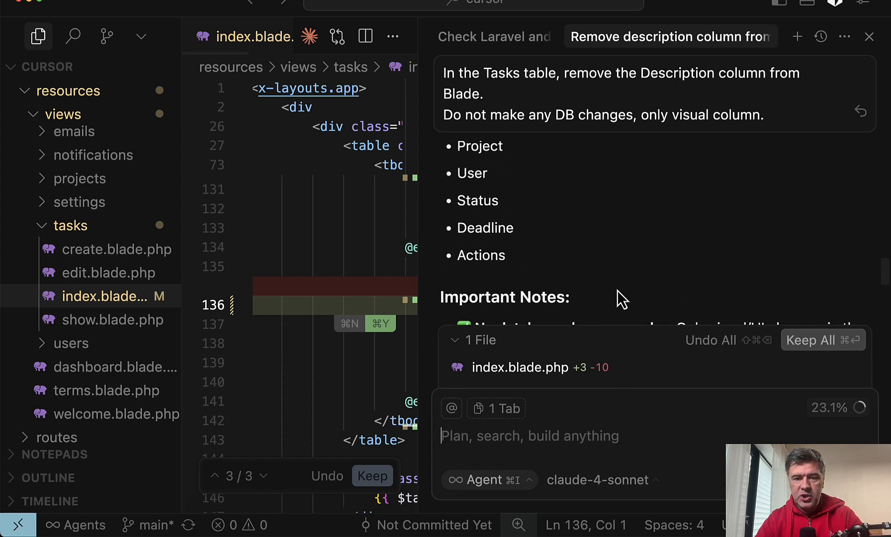
pyautogui.scroll(-3)
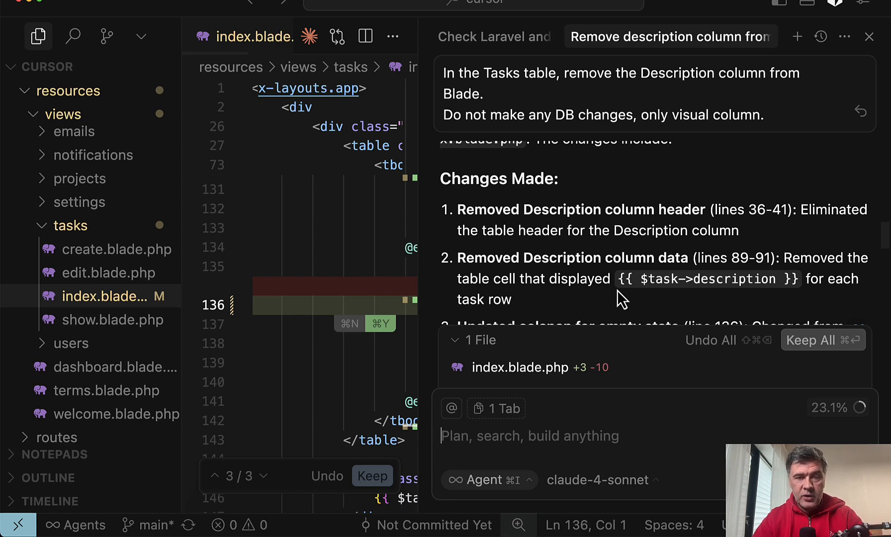
# Draft the many-to-many user prompt referencing Task.php in a new Cursor chat and send it to Copilot too
pyautogui.click(797, 37)
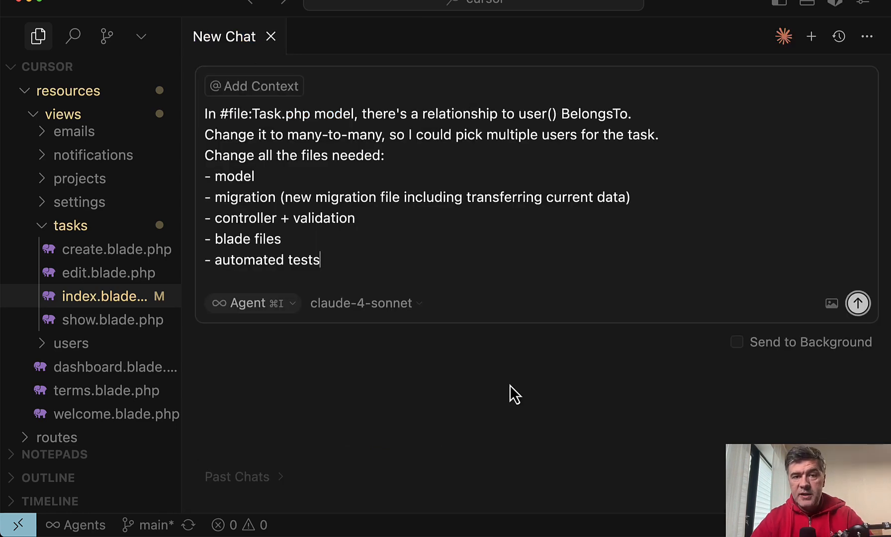
pyautogui.moveTo(308, 334)
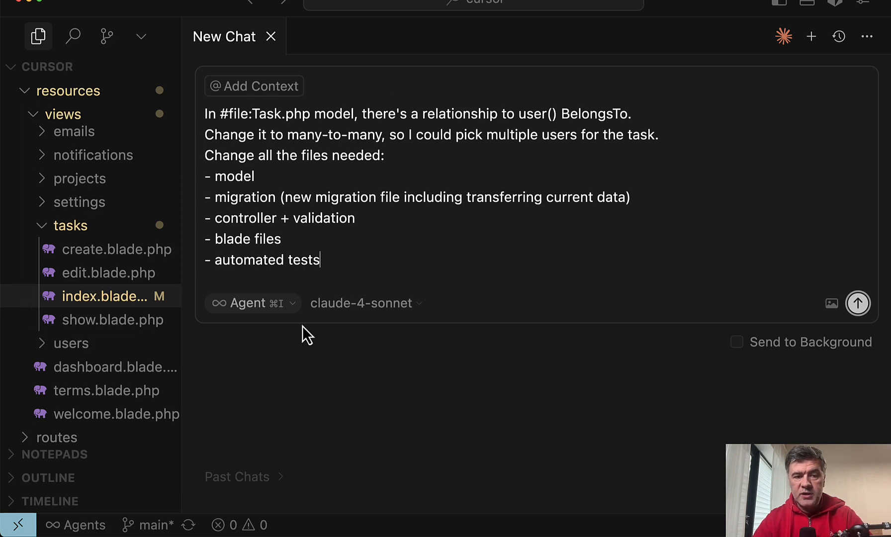
pyautogui.moveTo(464, 203)
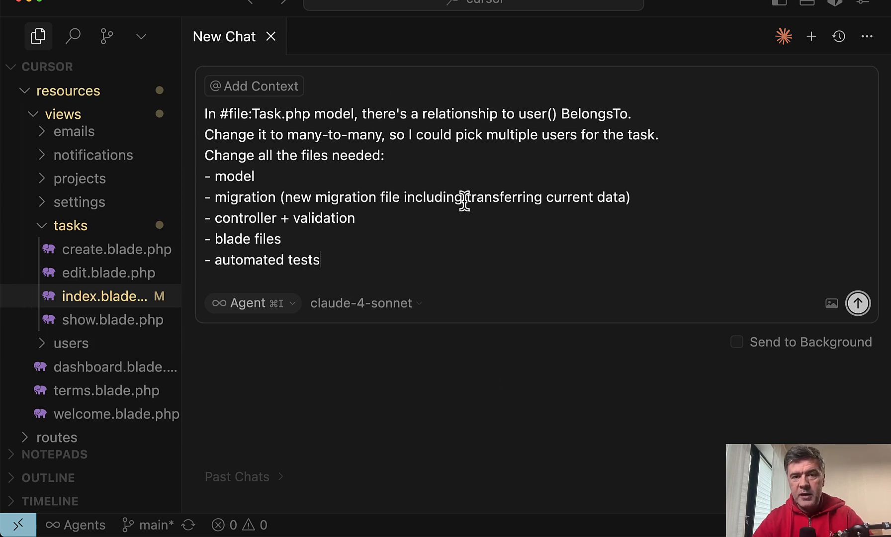
pyautogui.moveTo(190, 200)
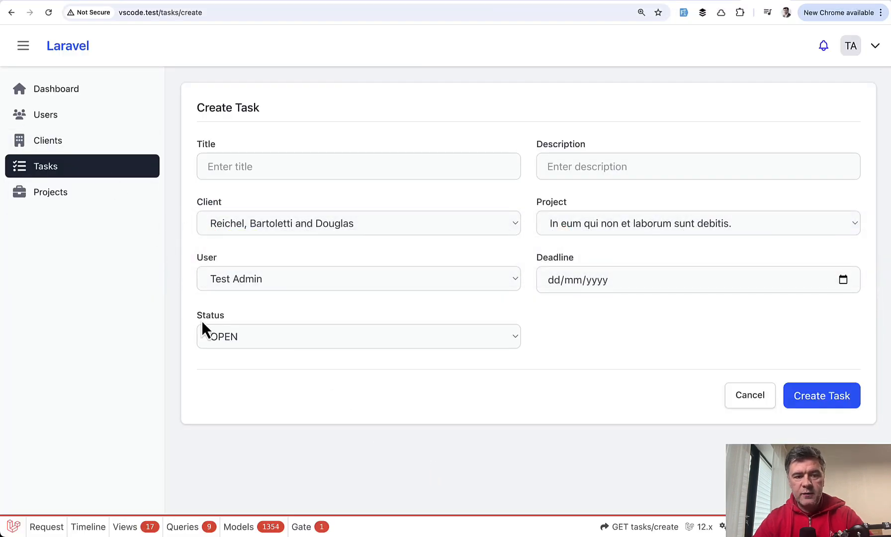
pyautogui.moveTo(181, 245)
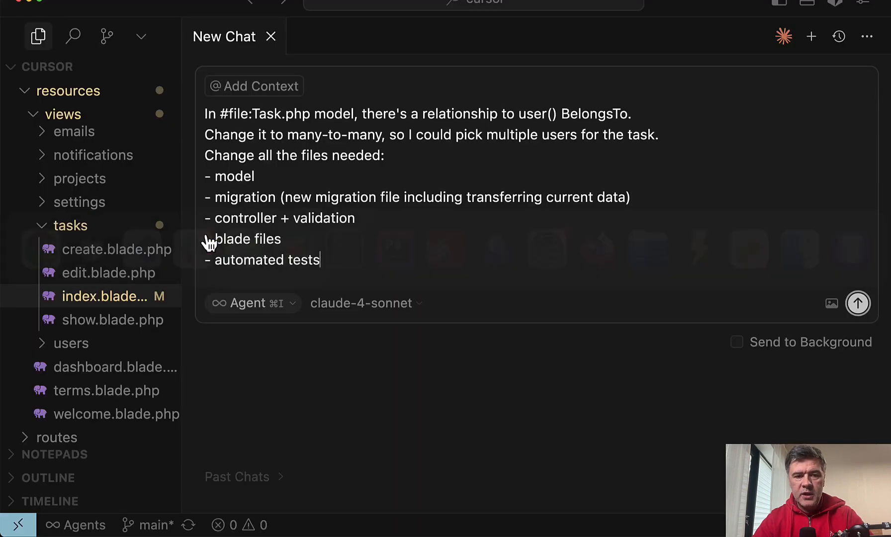
pyautogui.moveTo(260, 145)
pyautogui.write('@')
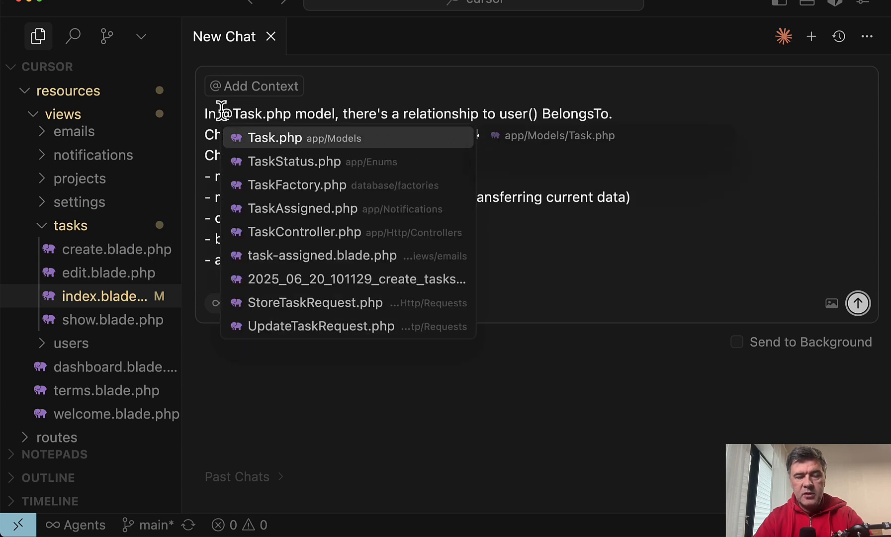
pyautogui.click(274, 138)
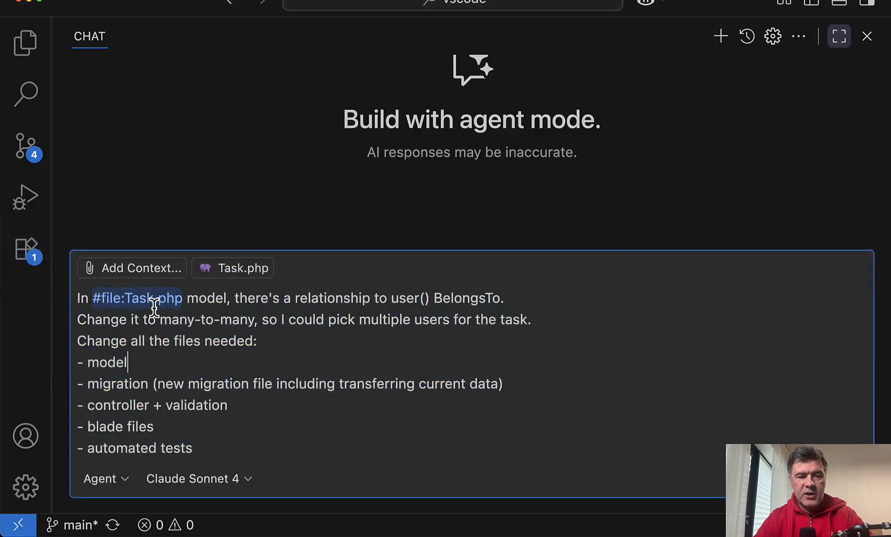
pyautogui.moveTo(332, 347)
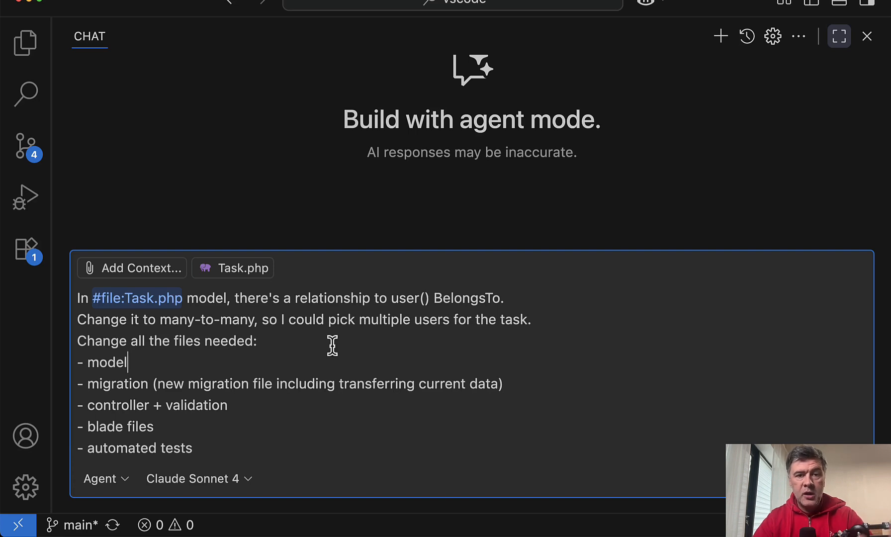
pyautogui.click(193, 449)
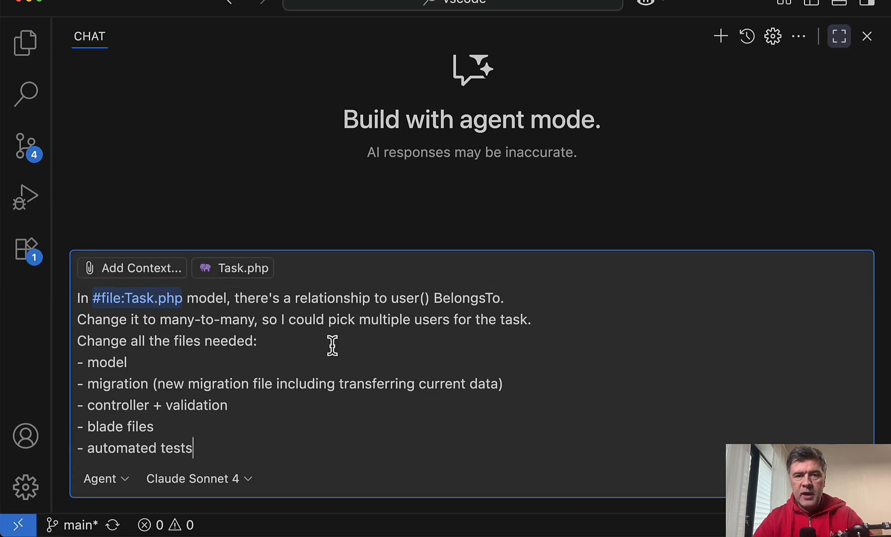
pyautogui.press('Return')
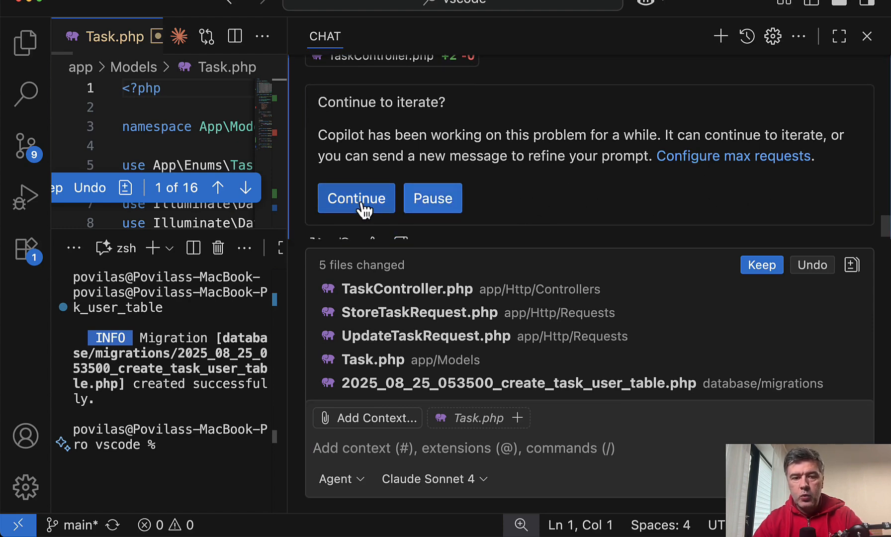
# Let Copilot keep iterating on the conversion, then check Cursor's progress on the same prompt
pyautogui.click(356, 197)
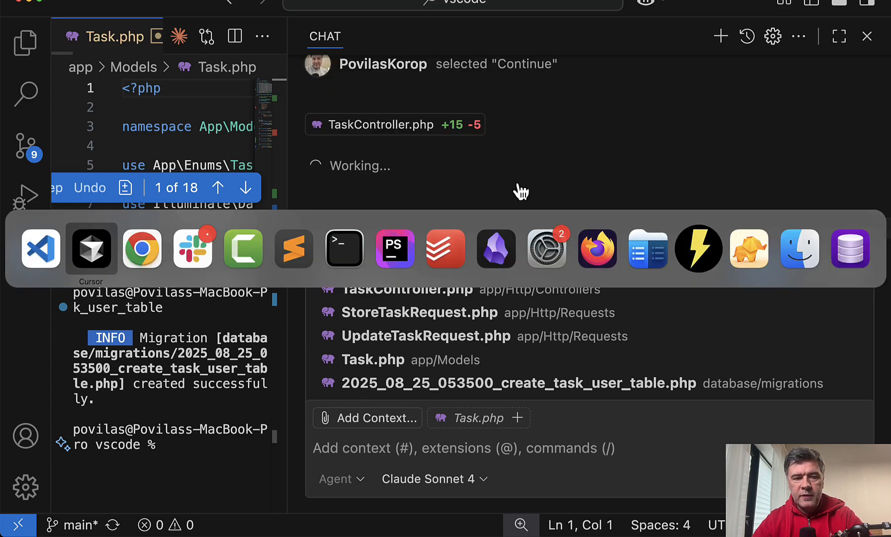
pyautogui.click(90, 249)
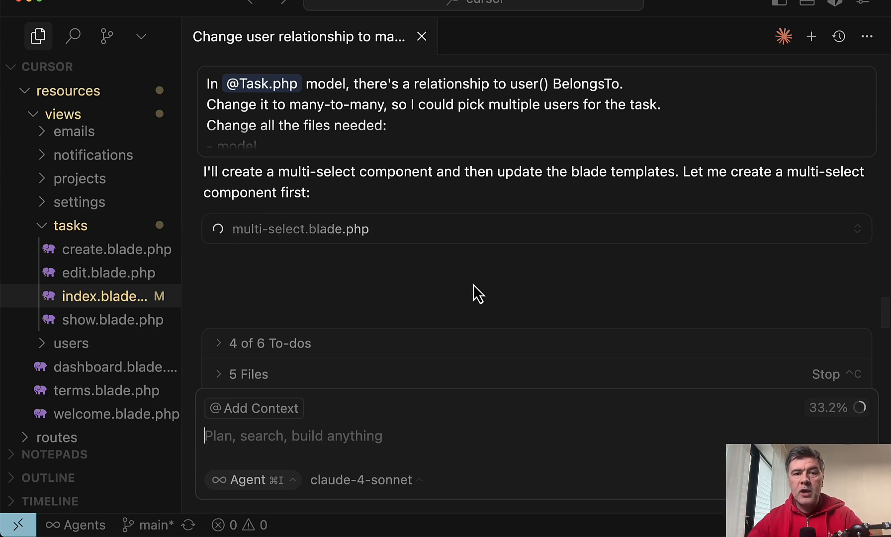
pyautogui.moveTo(454, 284)
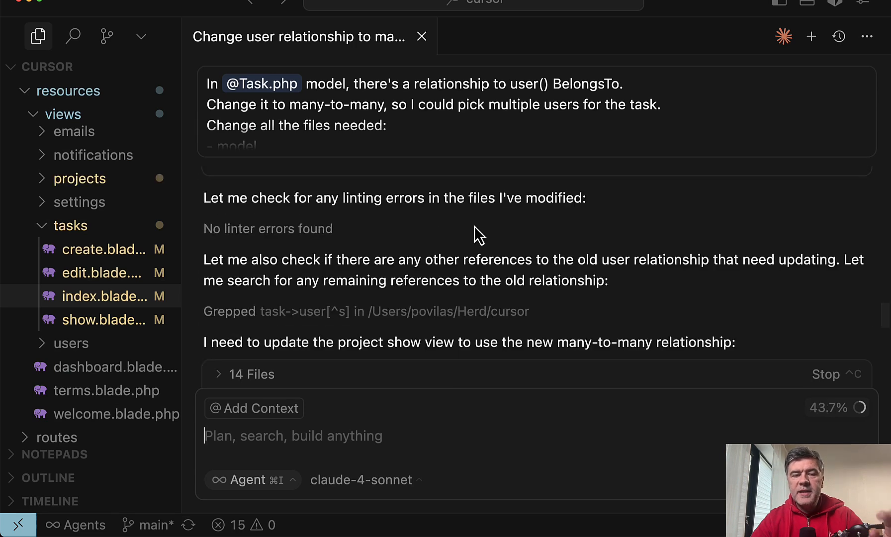
pyautogui.moveTo(429, 250)
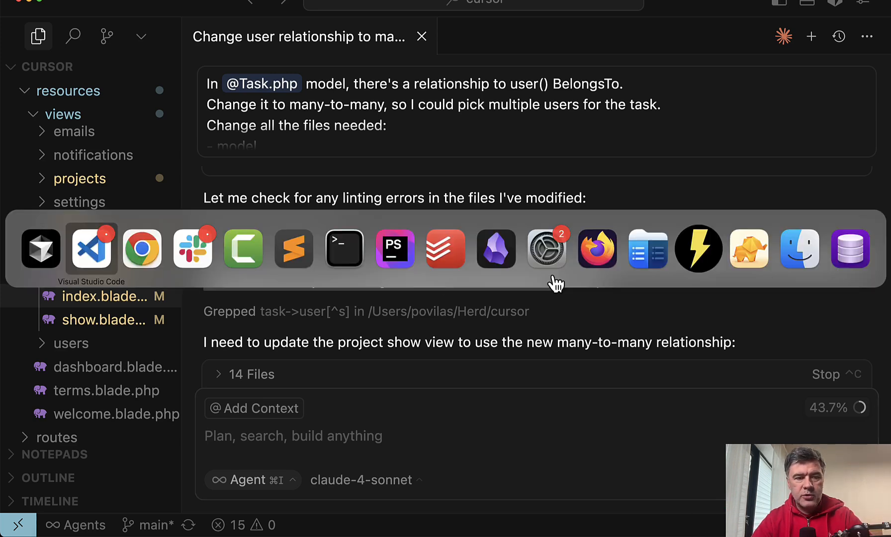
pyautogui.click(91, 249)
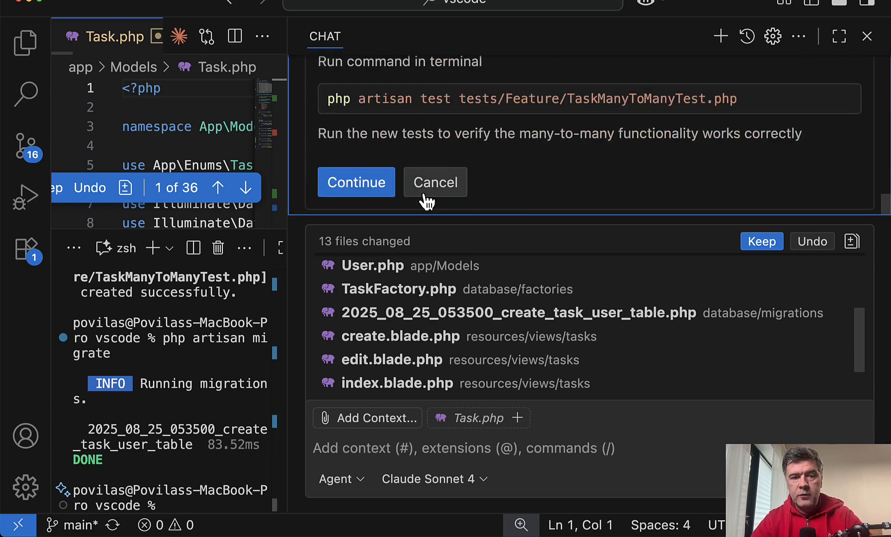
pyautogui.click(356, 182)
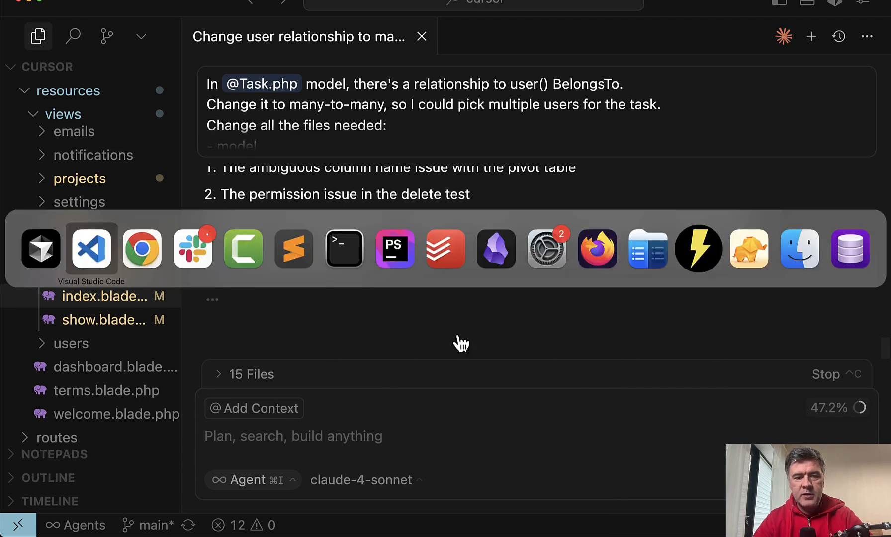
pyautogui.click(91, 249)
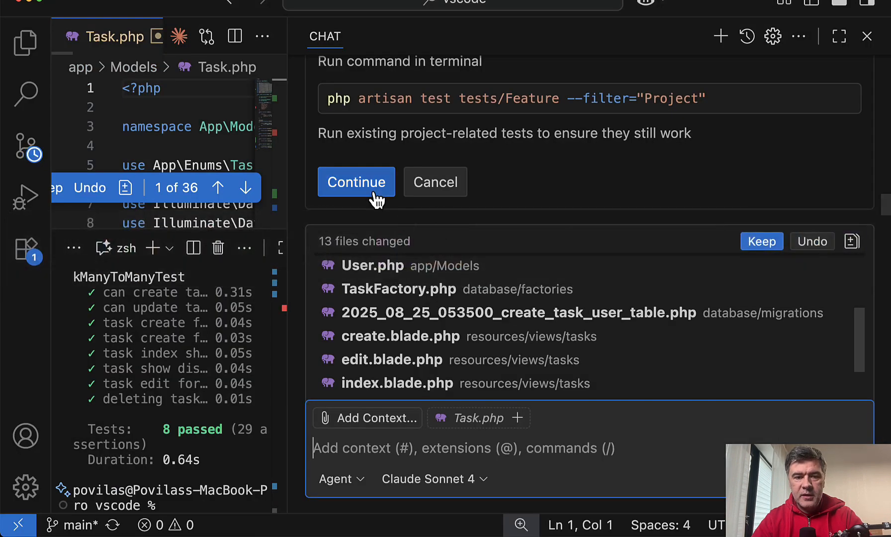
pyautogui.click(356, 182)
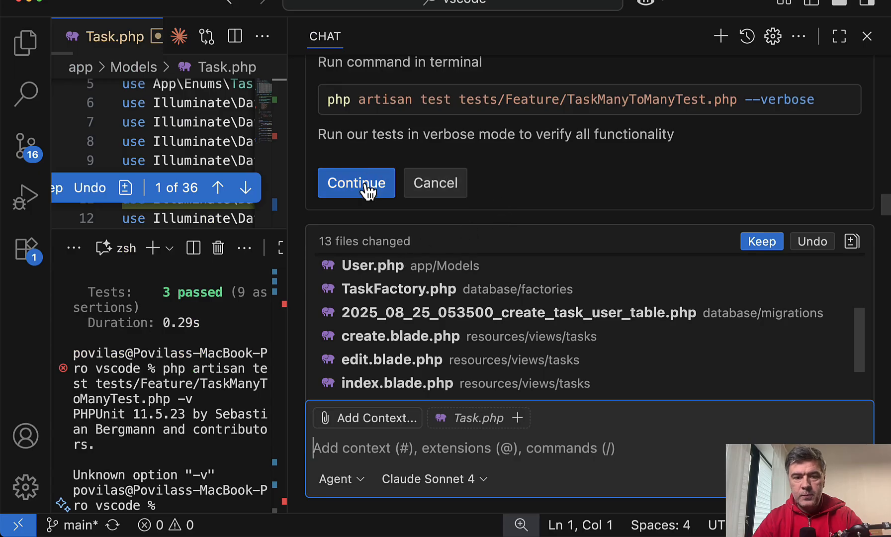
pyautogui.click(356, 182)
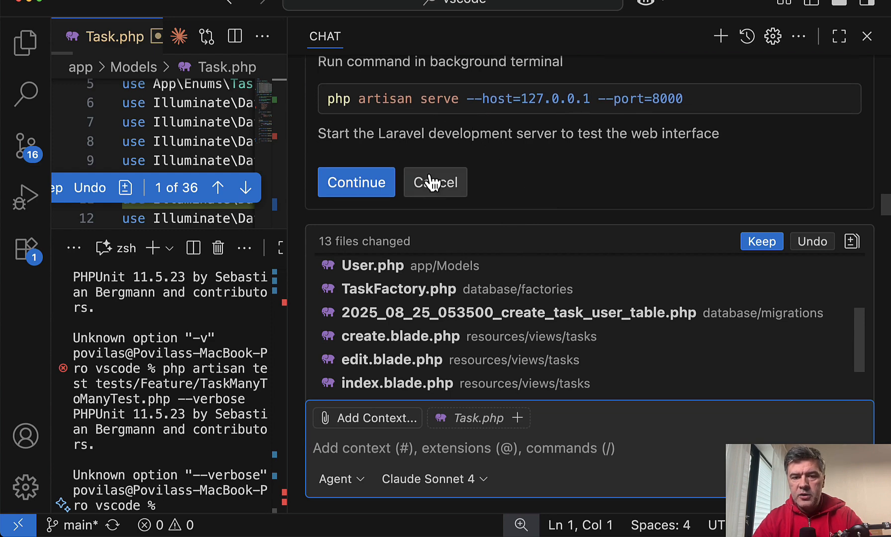
pyautogui.click(435, 182)
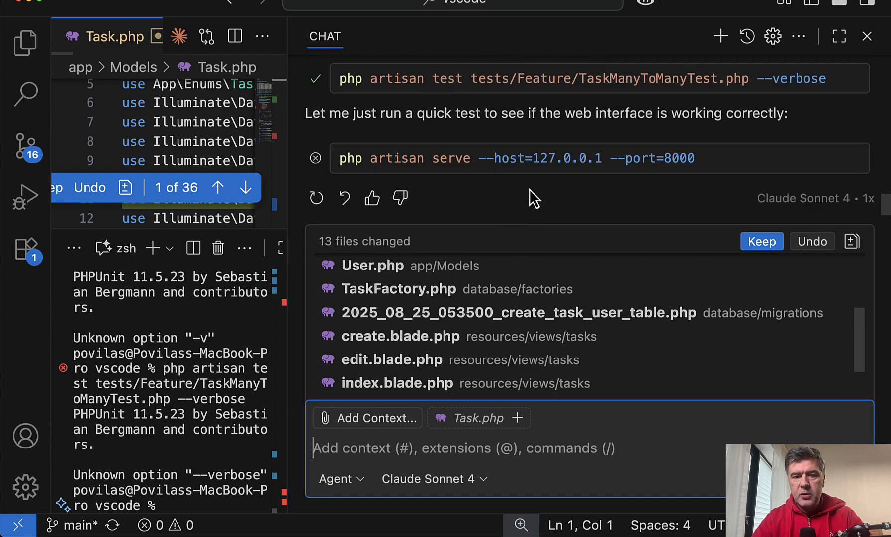
pyautogui.moveTo(580, 170)
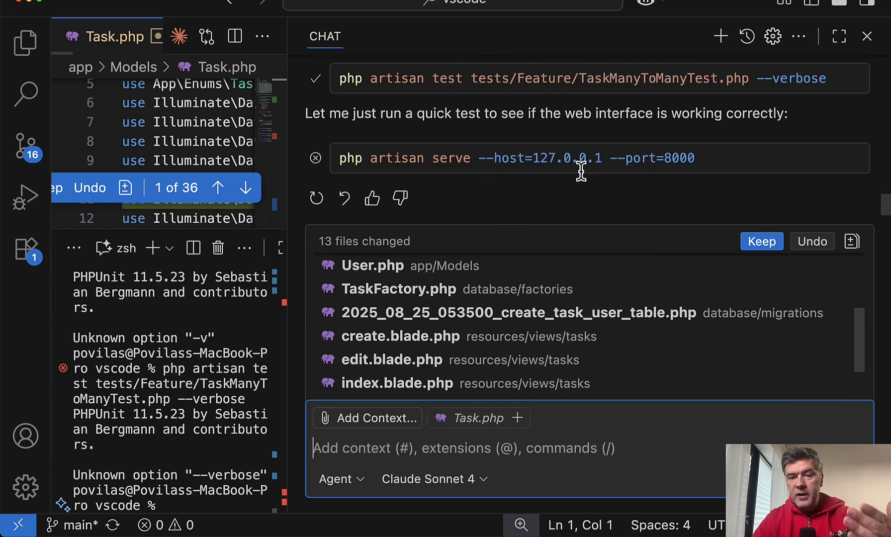
pyautogui.moveTo(591, 195)
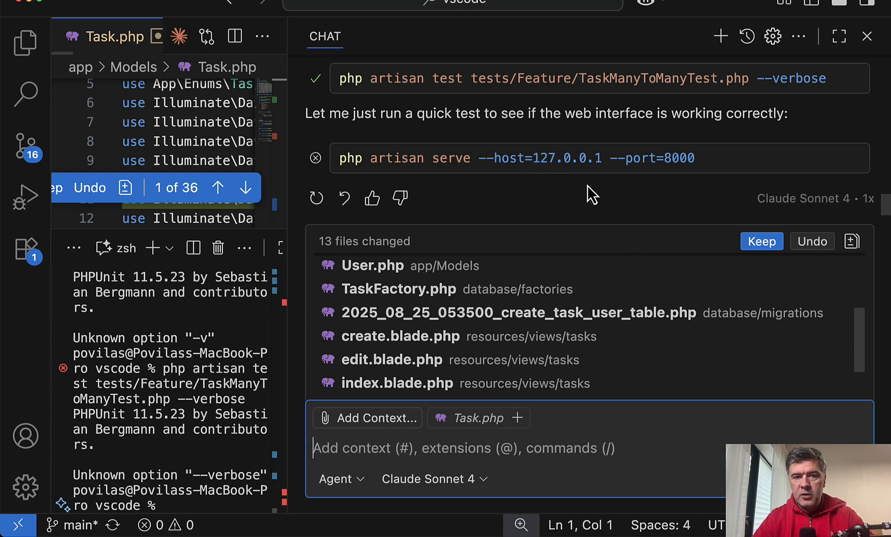
pyautogui.moveTo(578, 224)
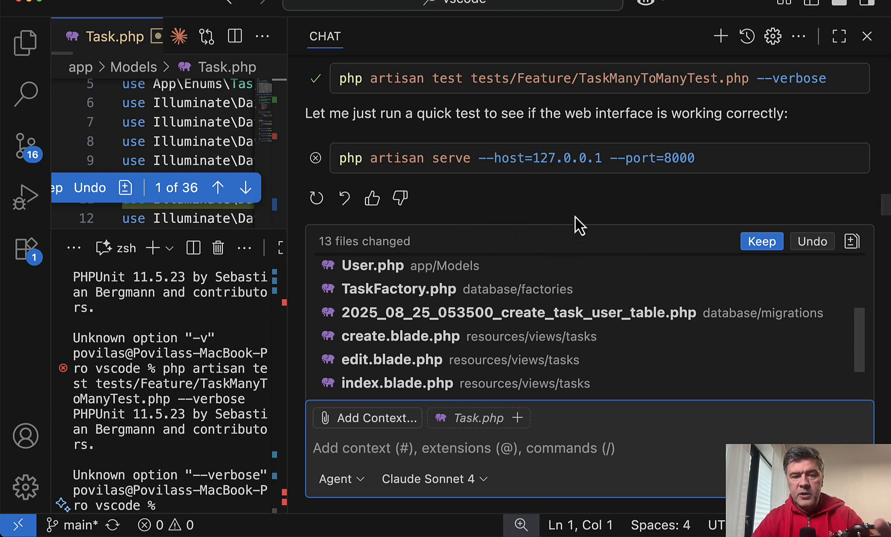
pyautogui.moveTo(493, 230)
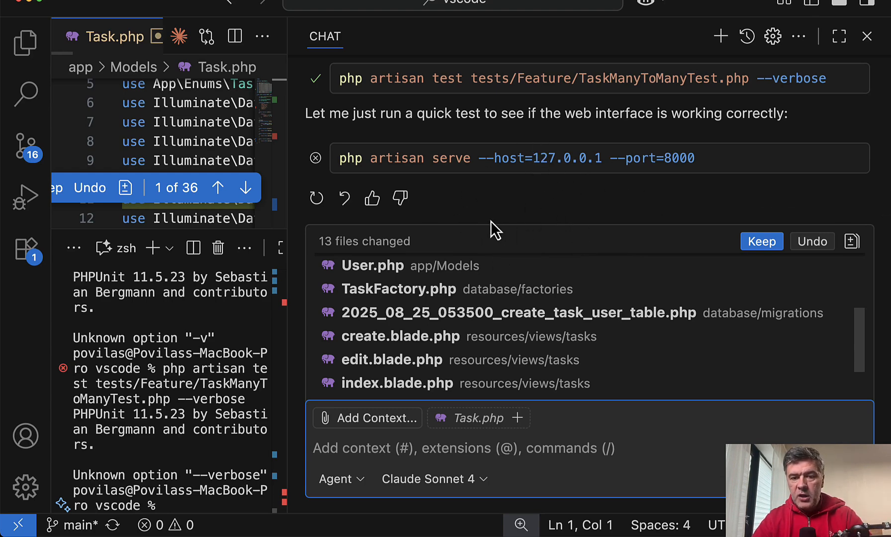
# Edit the first task on vscode.test, assigning Test Admin and Test User, and update it
pyautogui.scroll(-3)
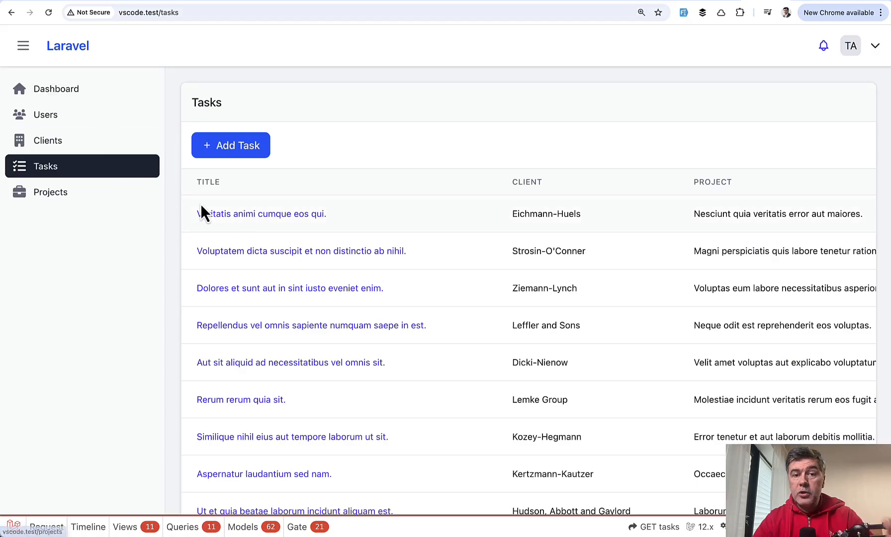
pyautogui.hscroll(3)
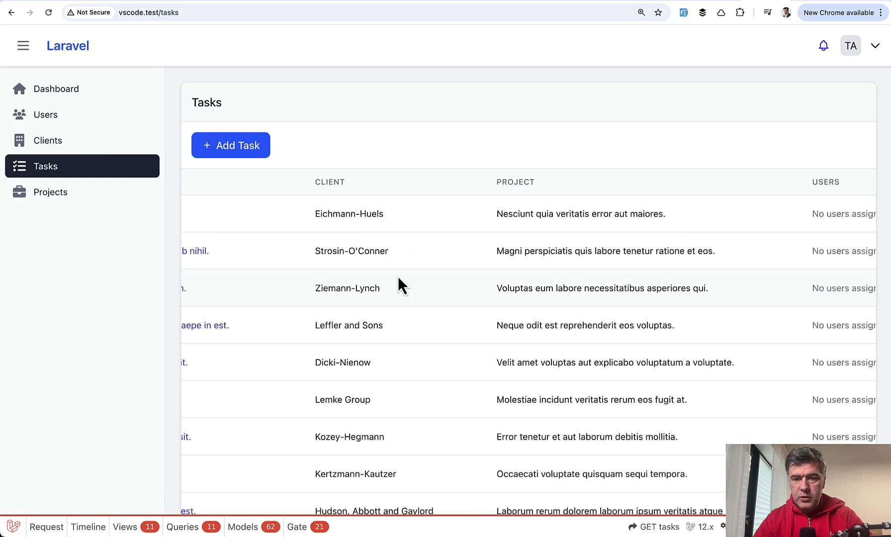
pyautogui.hscroll(3)
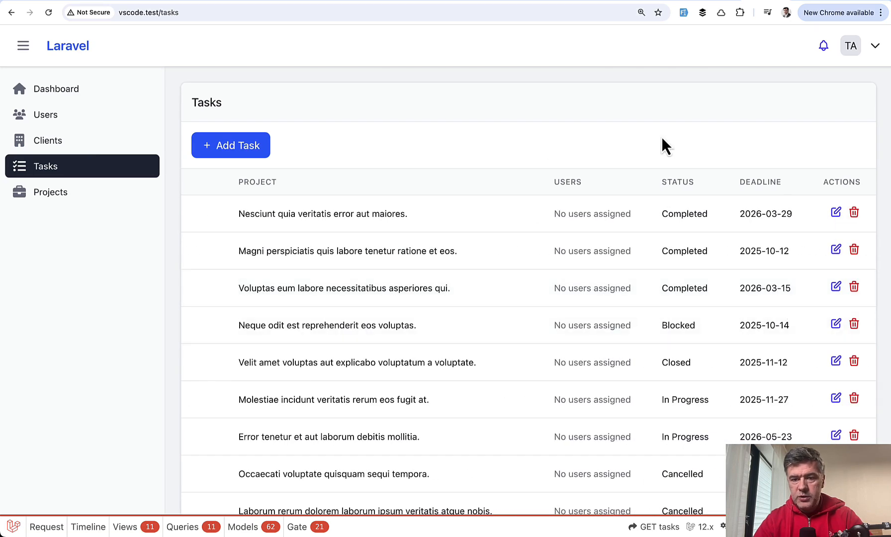
pyautogui.click(835, 211)
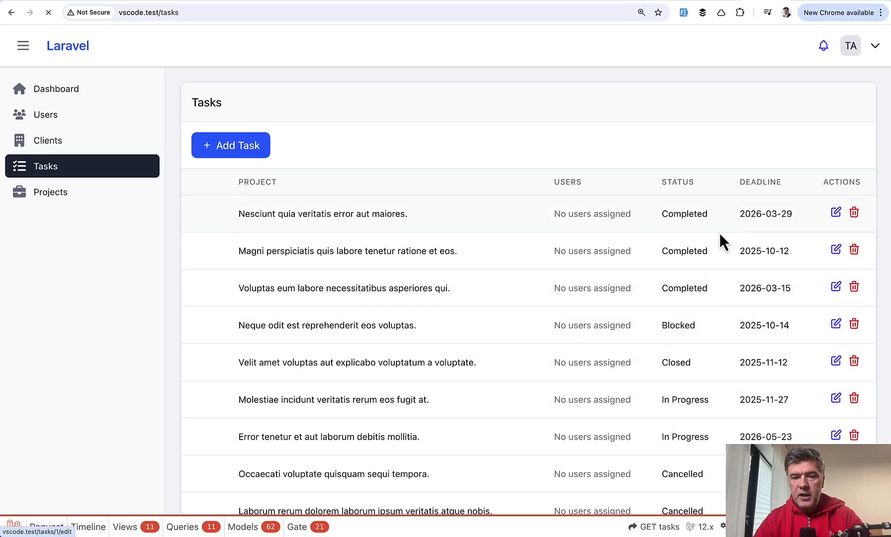
pyautogui.click(835, 211)
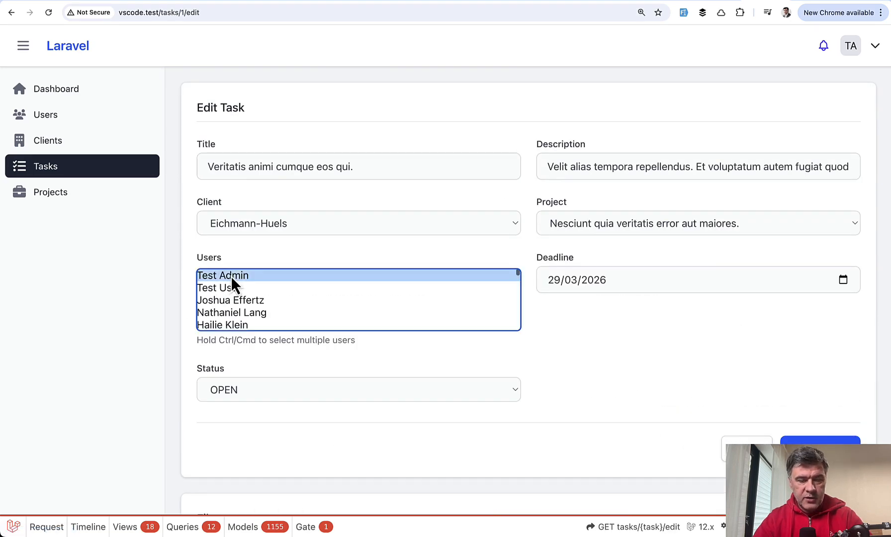
pyautogui.click(219, 288)
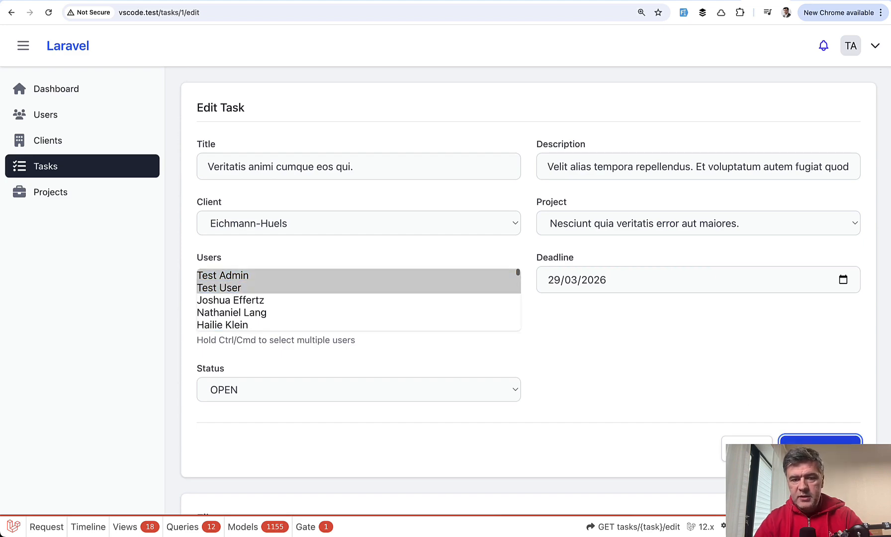
pyautogui.click(821, 443)
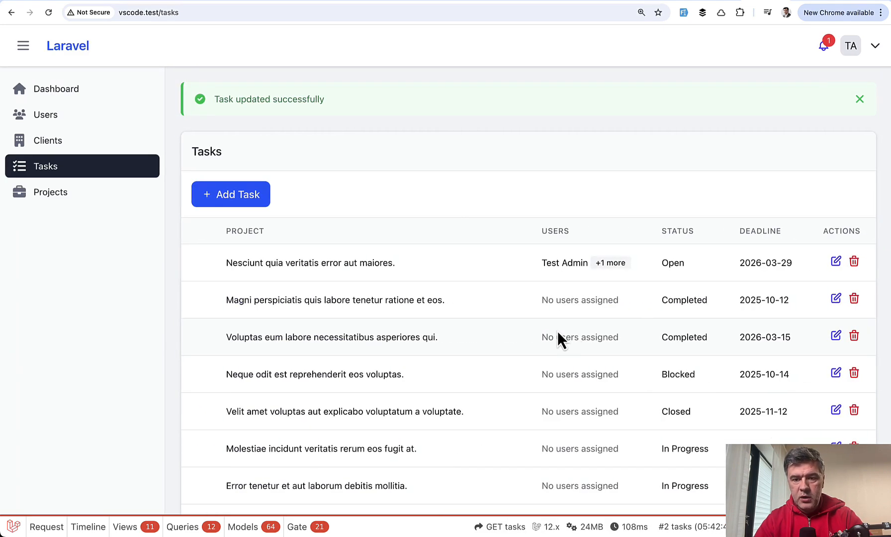
pyautogui.moveTo(642, 279)
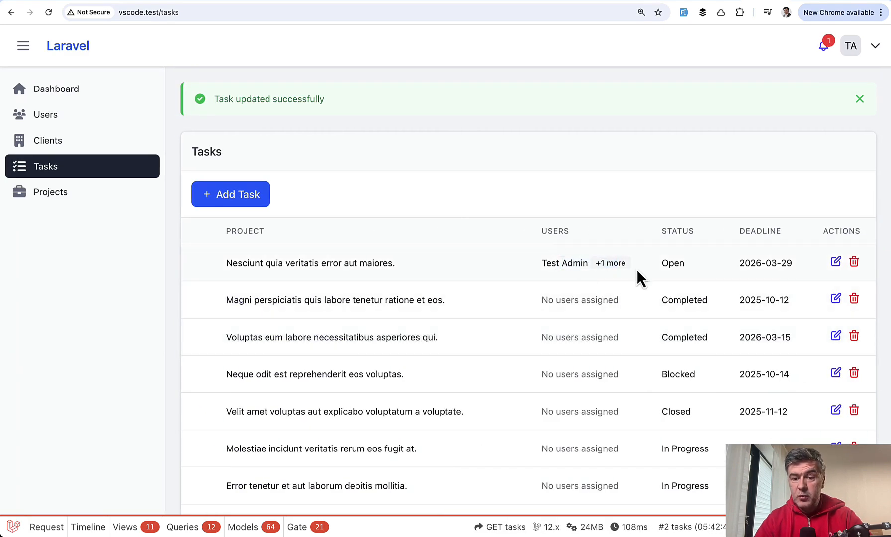
pyautogui.moveTo(642, 321)
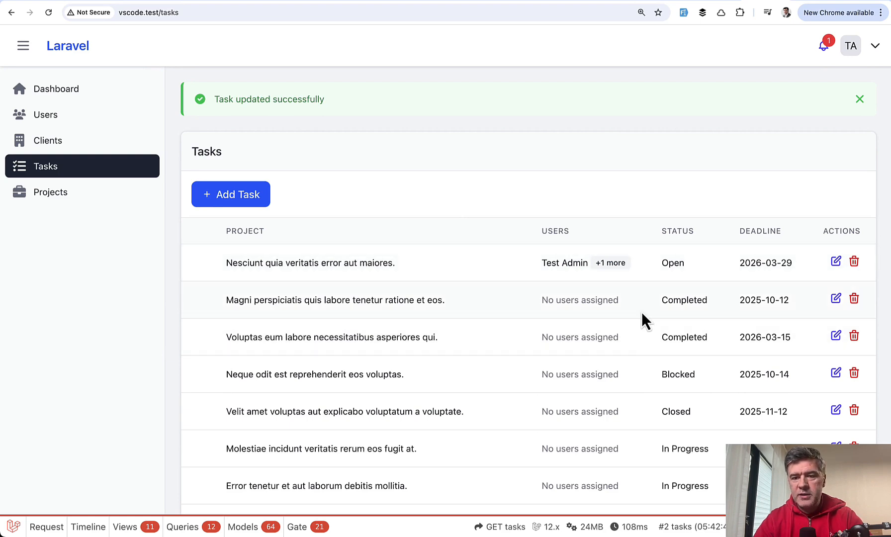
pyautogui.moveTo(637, 263)
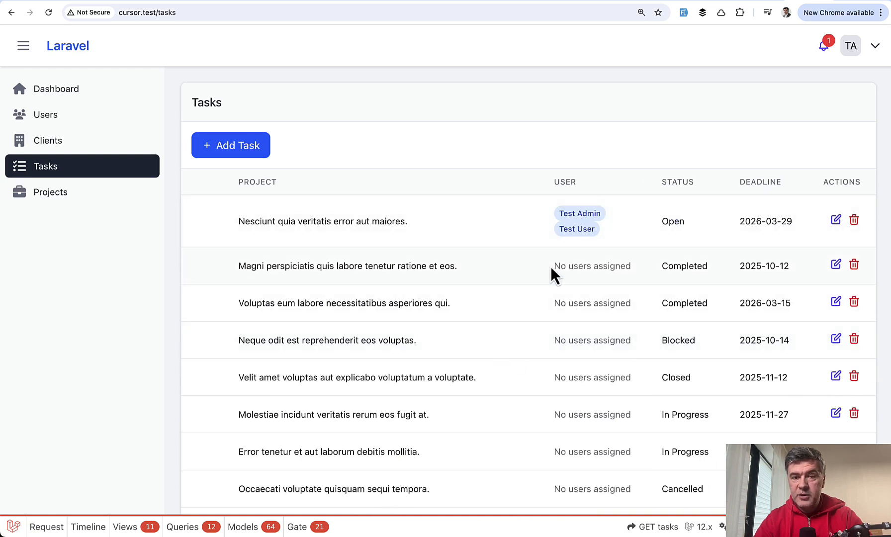
pyautogui.click(835, 220)
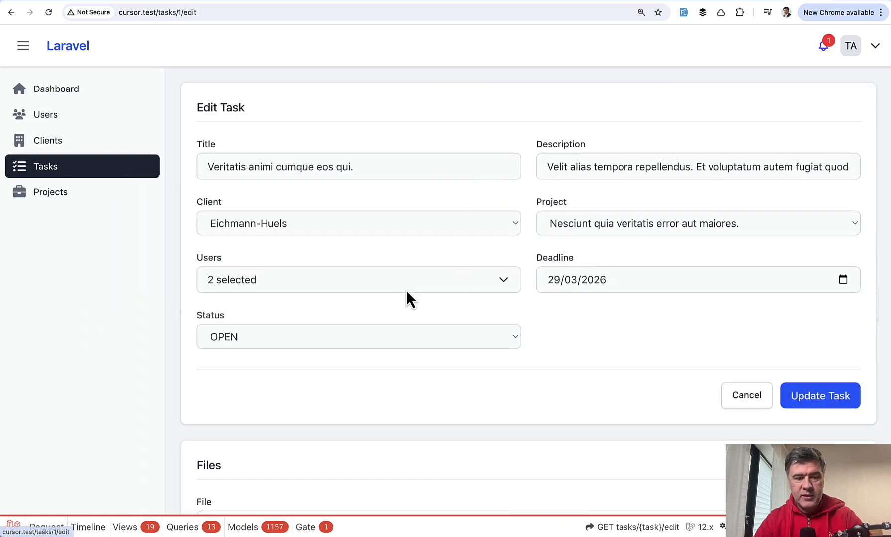
pyautogui.click(358, 280)
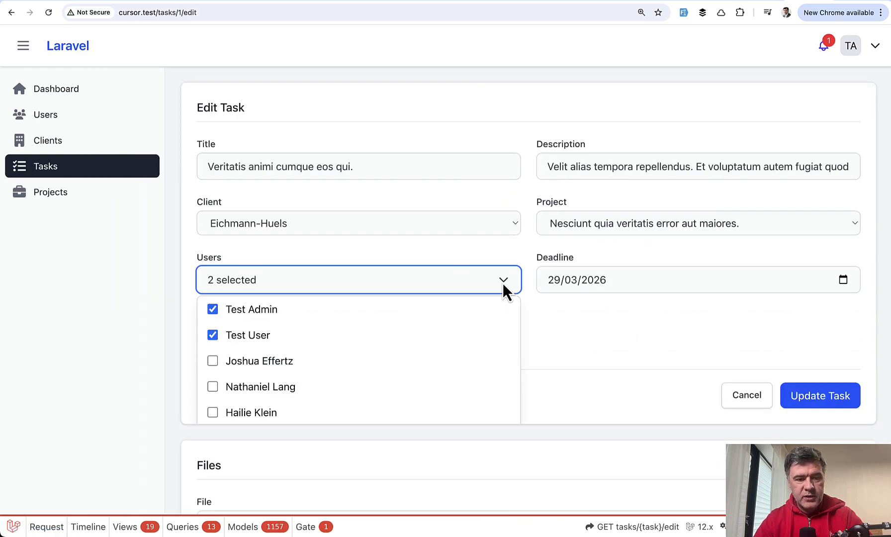
pyautogui.scroll(-3)
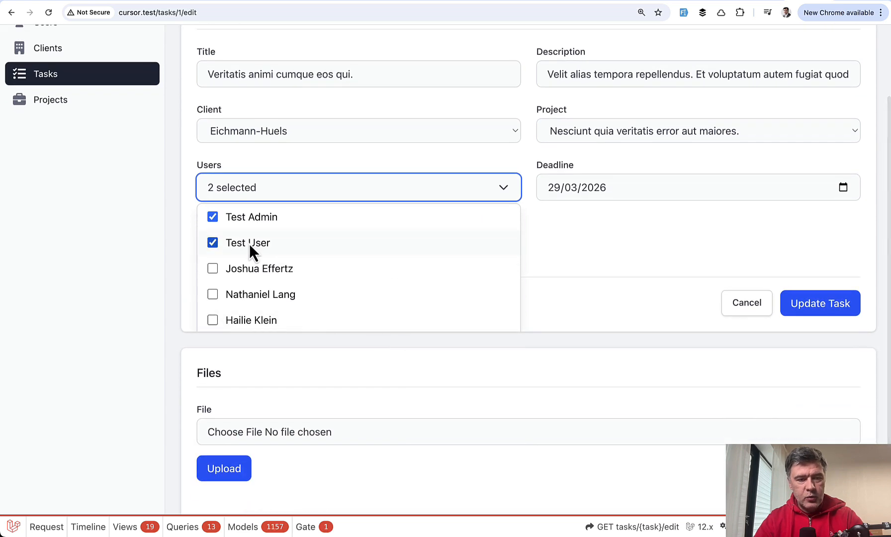
pyautogui.click(212, 268)
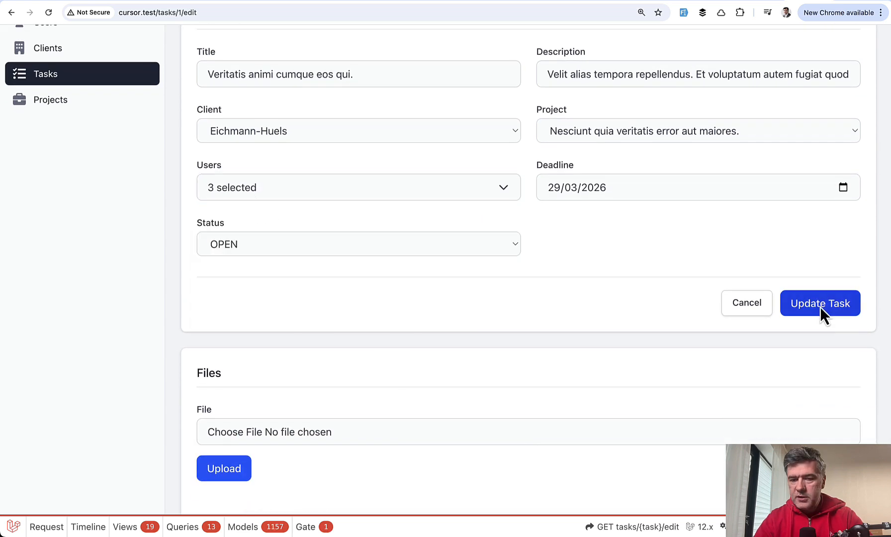
pyautogui.click(819, 304)
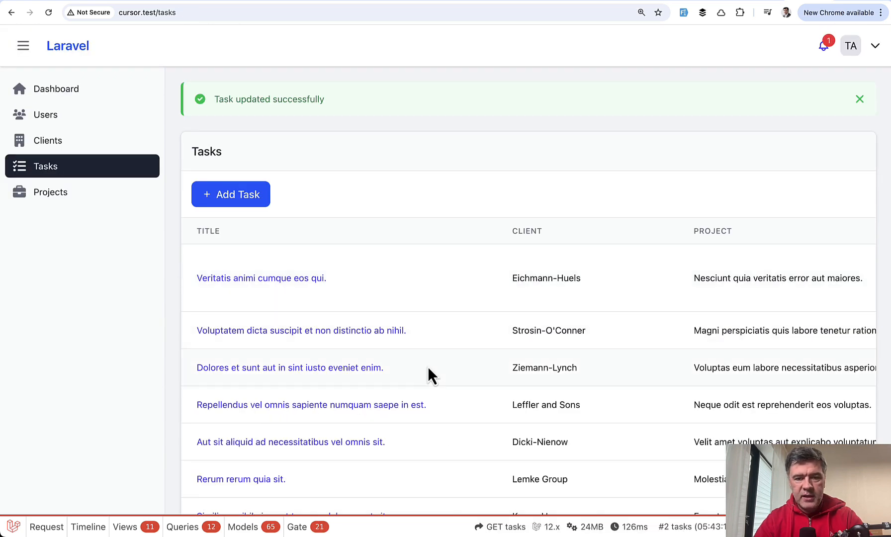
pyautogui.hscroll(3)
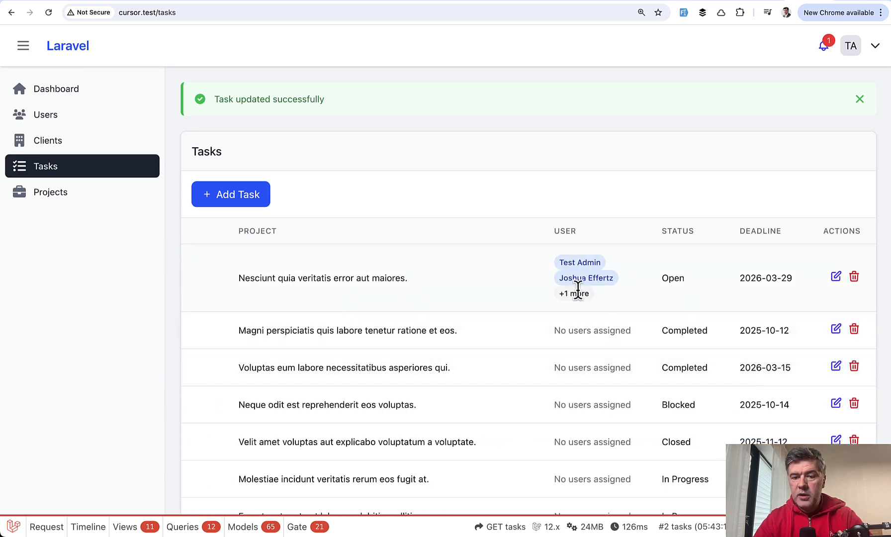
pyautogui.moveTo(581, 192)
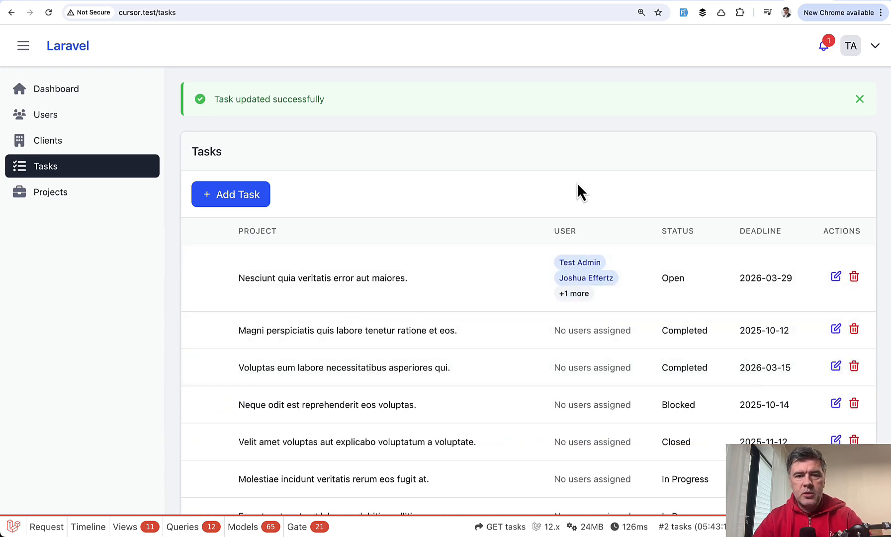
pyautogui.moveTo(559, 269)
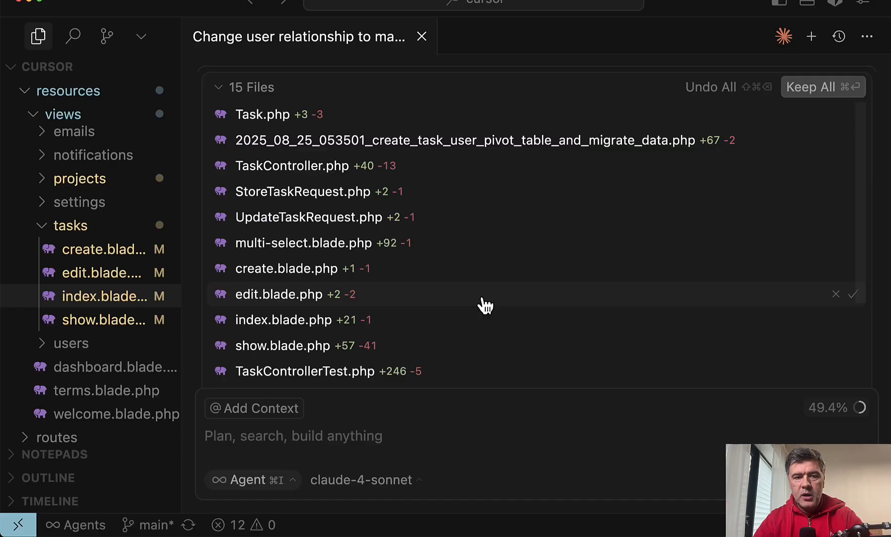
pyautogui.moveTo(309, 320)
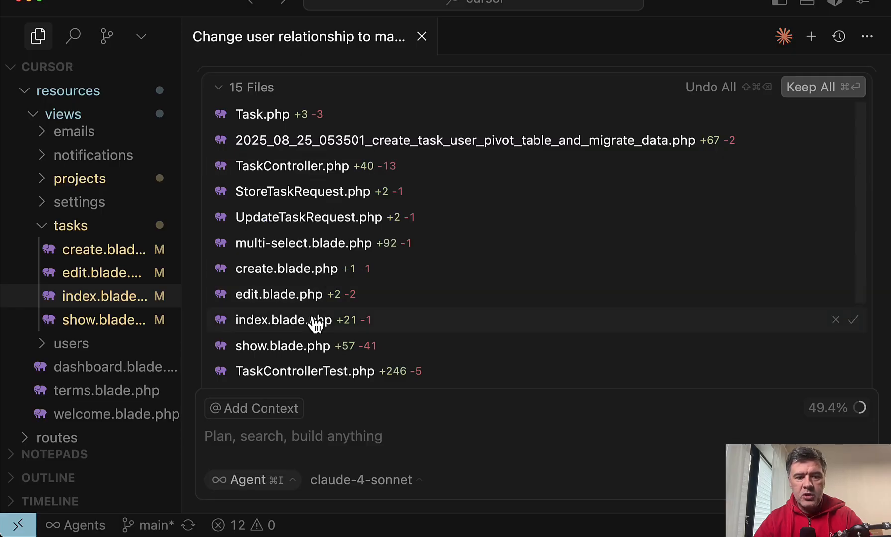
# Scroll Cursor's 15-file review list and Copilot's 13 files changed list to compare edits
pyautogui.scroll(-3)
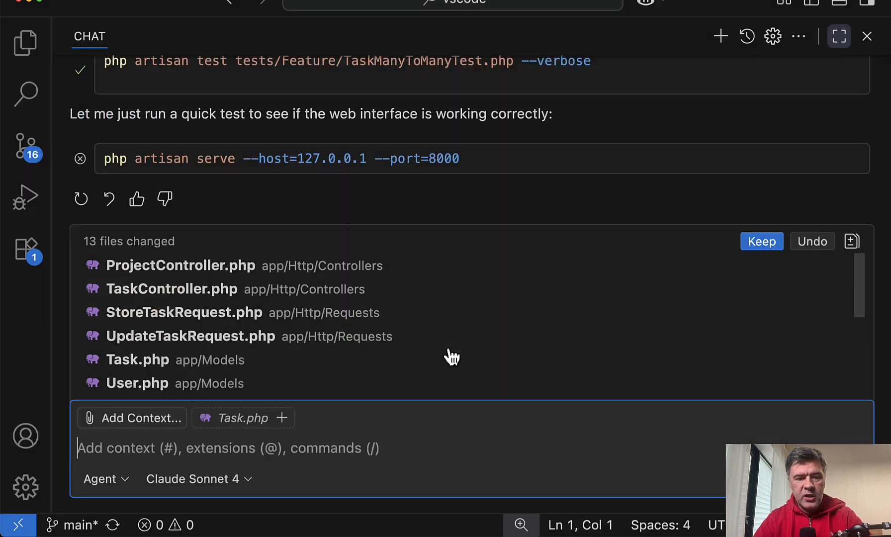
pyautogui.scroll(-3)
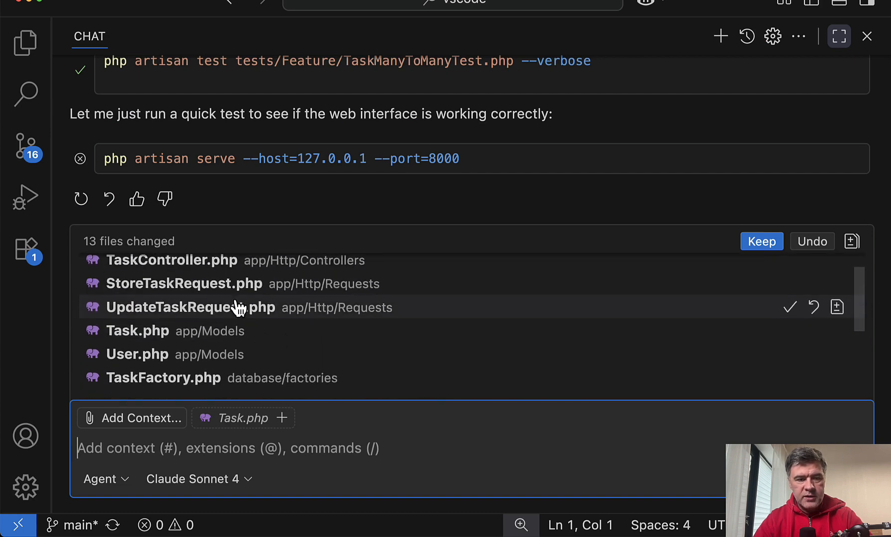
pyautogui.scroll(3)
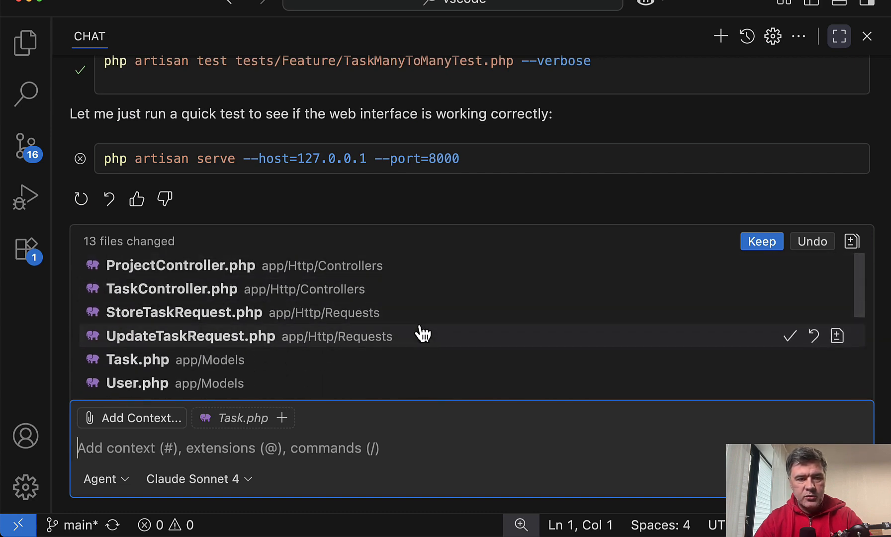
pyautogui.scroll(-3)
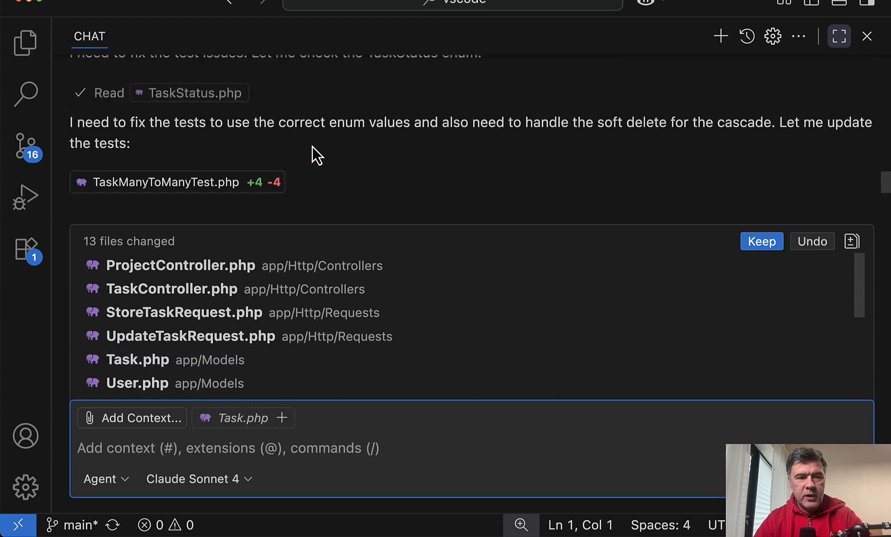
pyautogui.scroll(3)
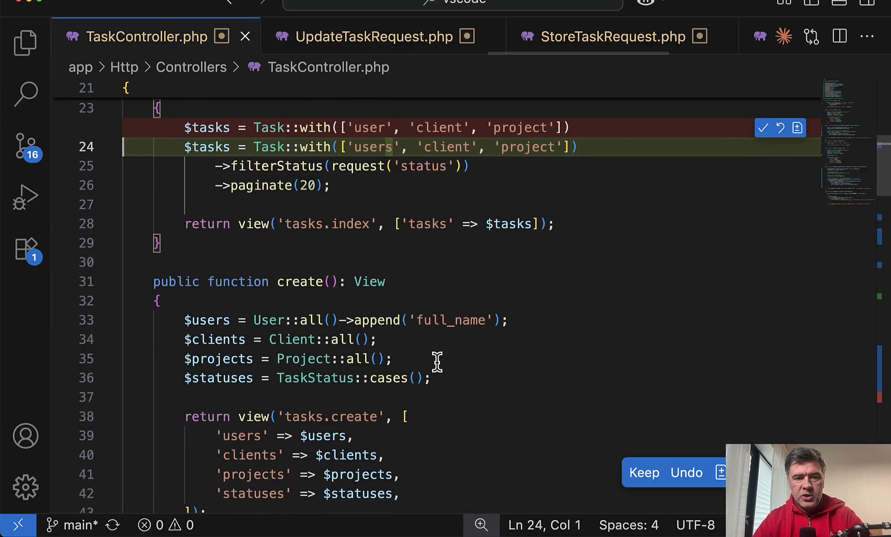
# Scroll through the TaskController diffs produced by the agent
pyautogui.scroll(-3)
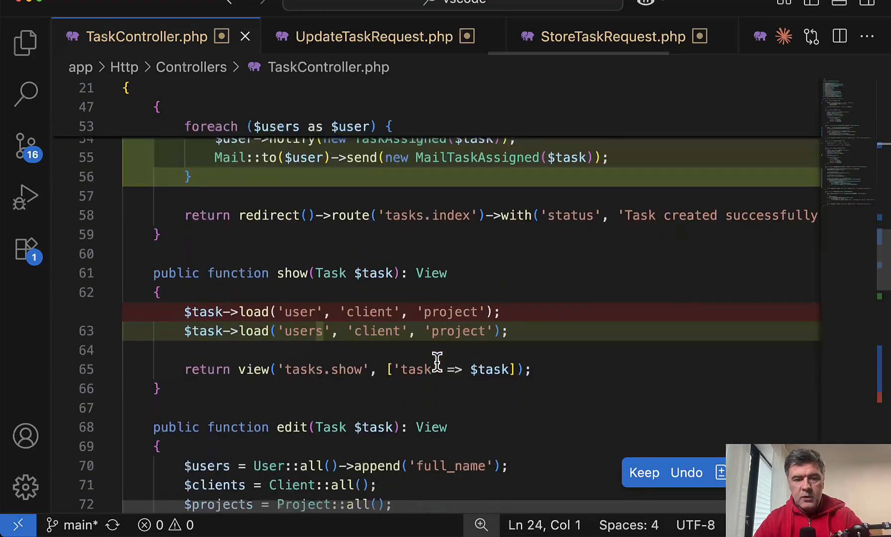
pyautogui.scroll(-3)
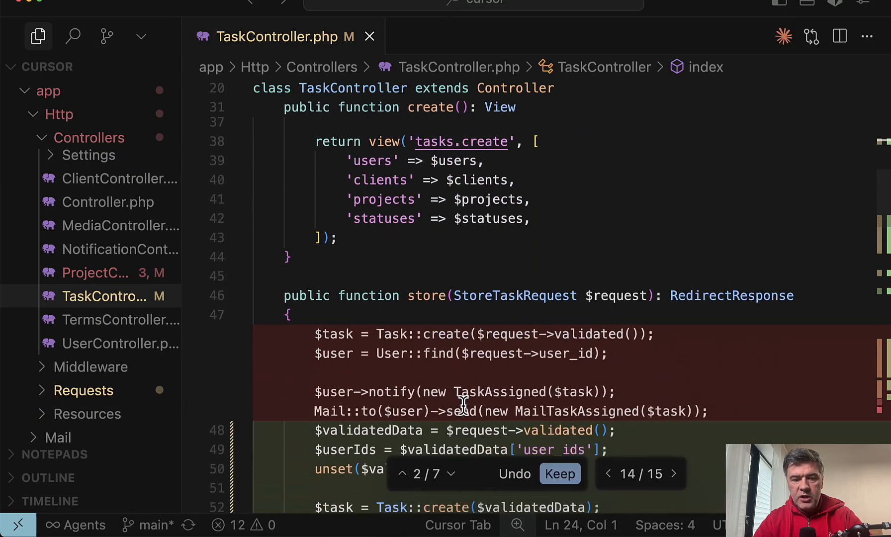
pyautogui.scroll(-3)
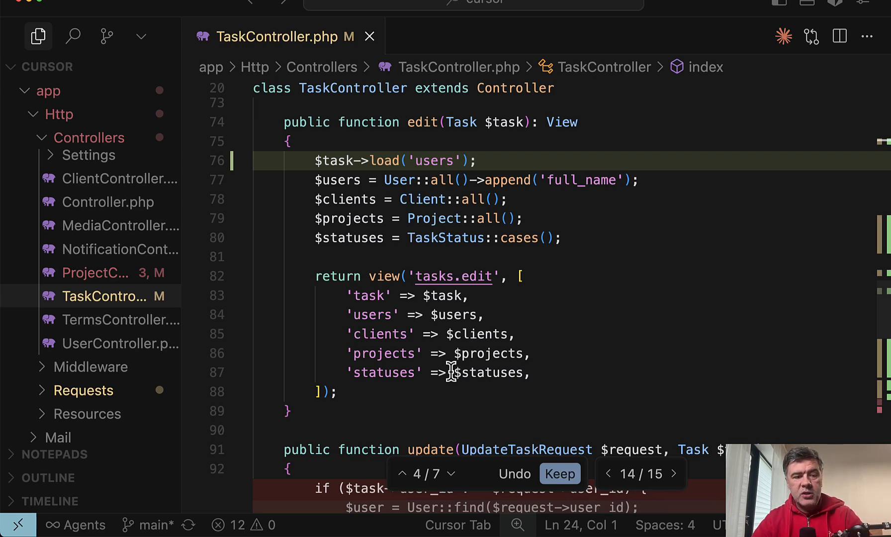
# Review the changed-files list and the TaskControllerTest.php and TaskModelTest.php diffs
pyautogui.click(810, 36)
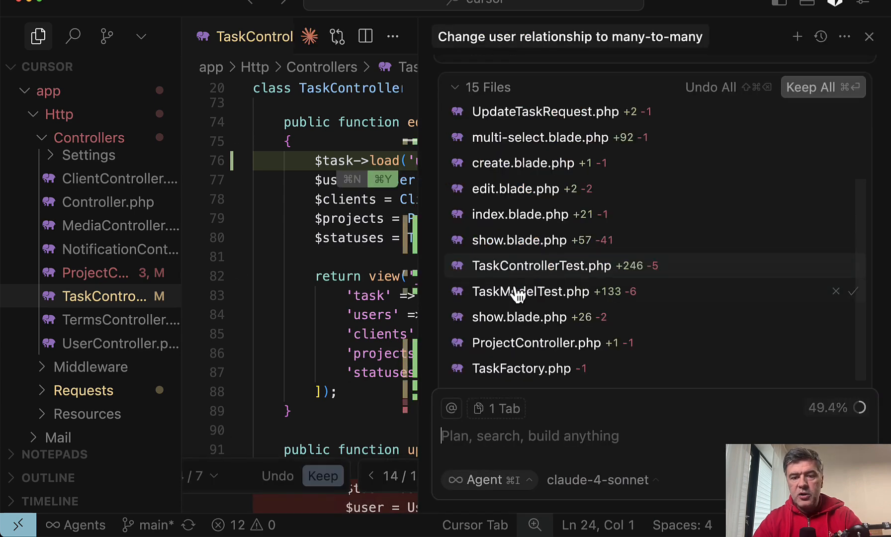
pyautogui.click(542, 265)
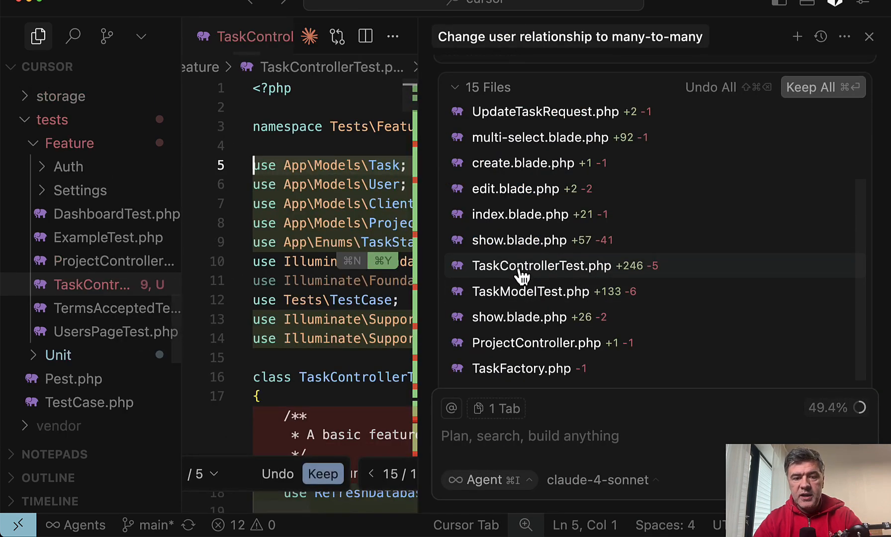
pyautogui.click(530, 291)
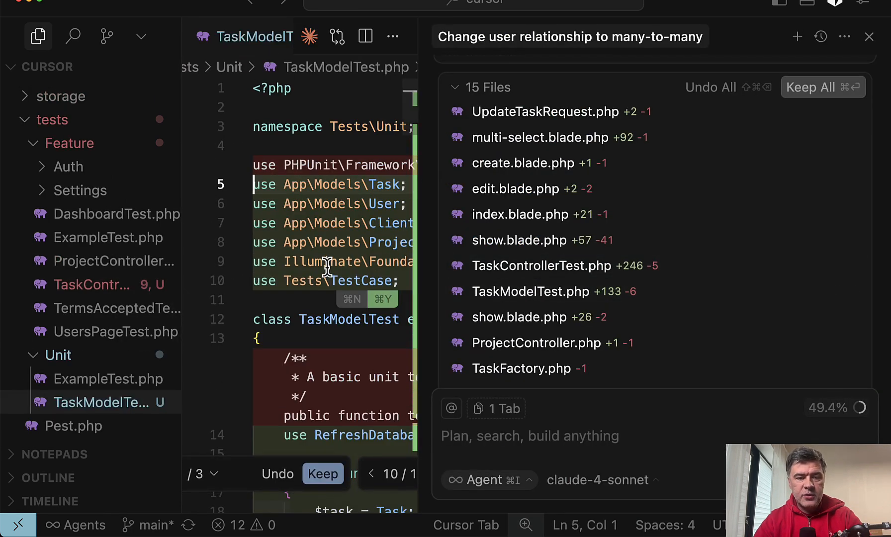
pyautogui.scroll(-3)
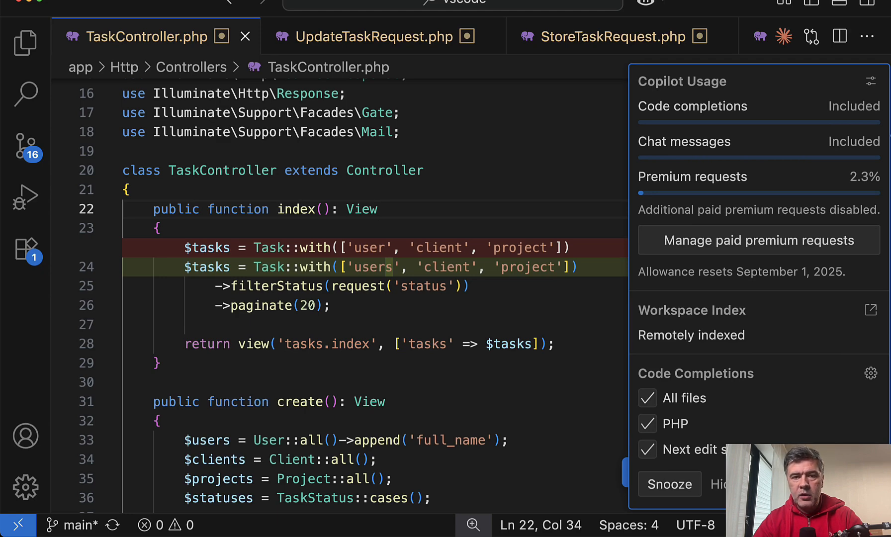
pyautogui.moveTo(756, 193)
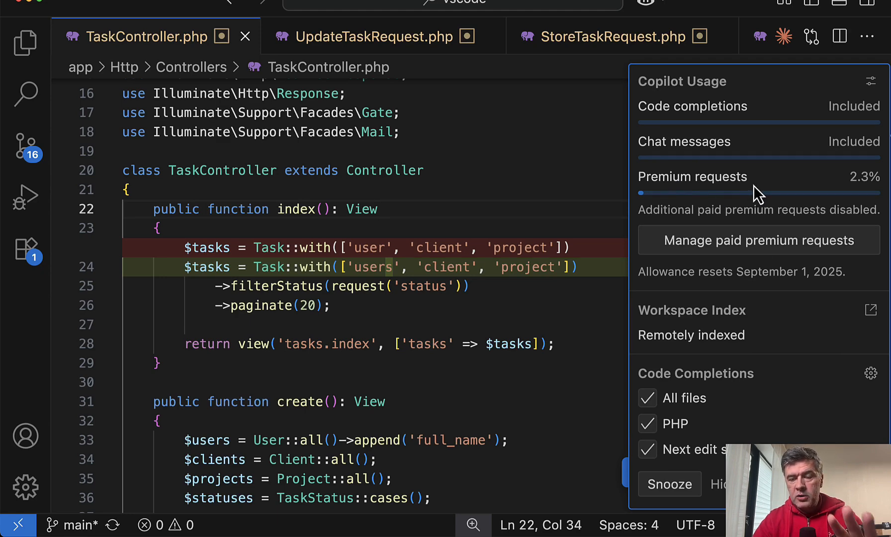
pyautogui.moveTo(835, 196)
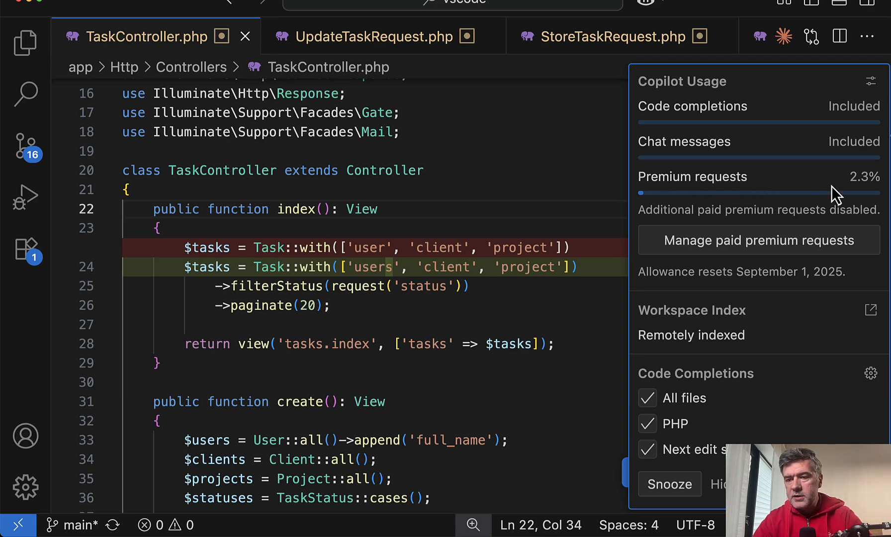
pyautogui.moveTo(841, 176)
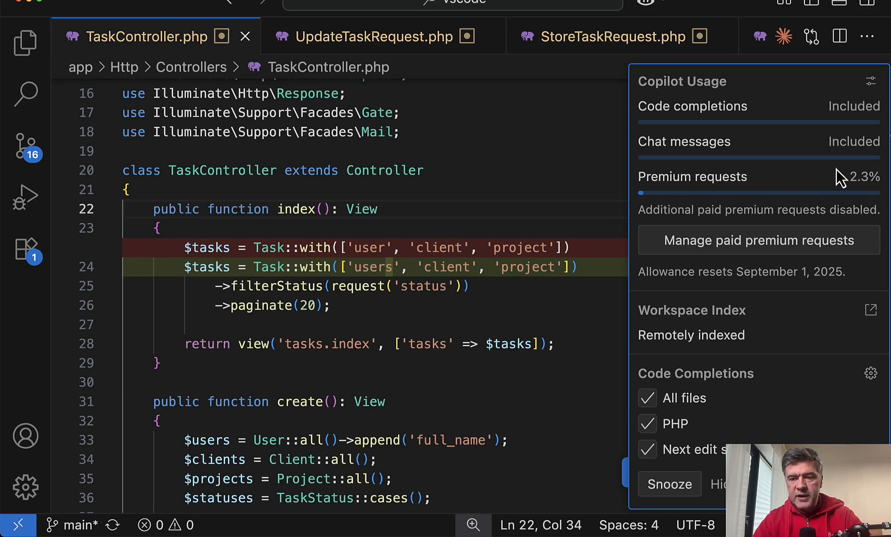
pyautogui.moveTo(842, 178)
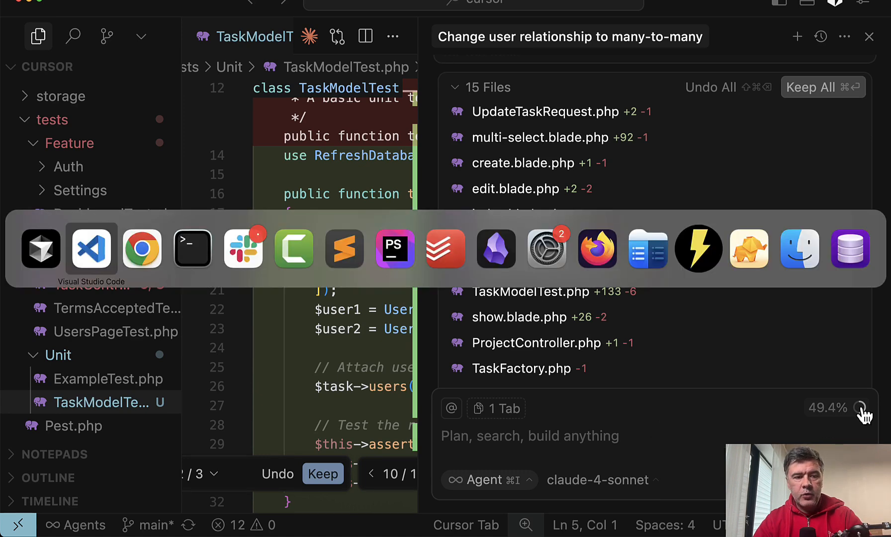
# View the Cursor usage summary with per-model token counts, API Cost and Cost to You columns
pyautogui.click(142, 249)
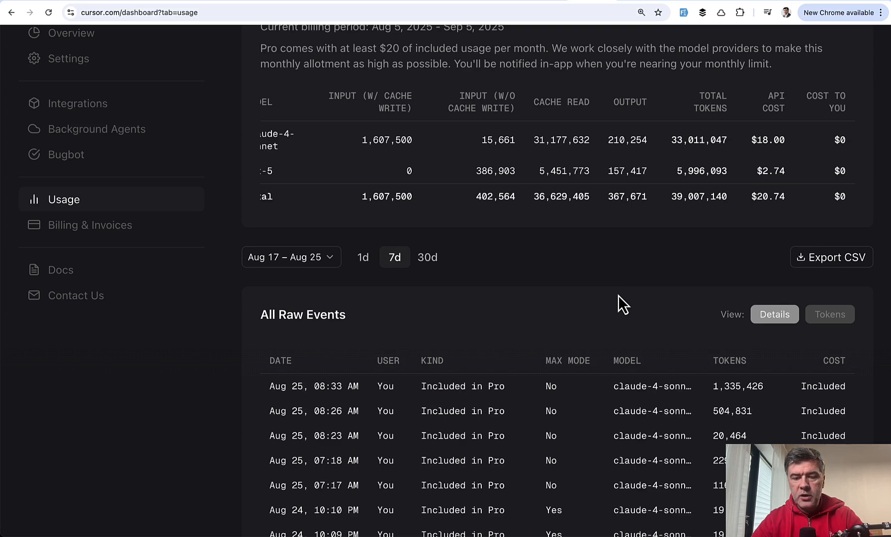
pyautogui.scroll(-3)
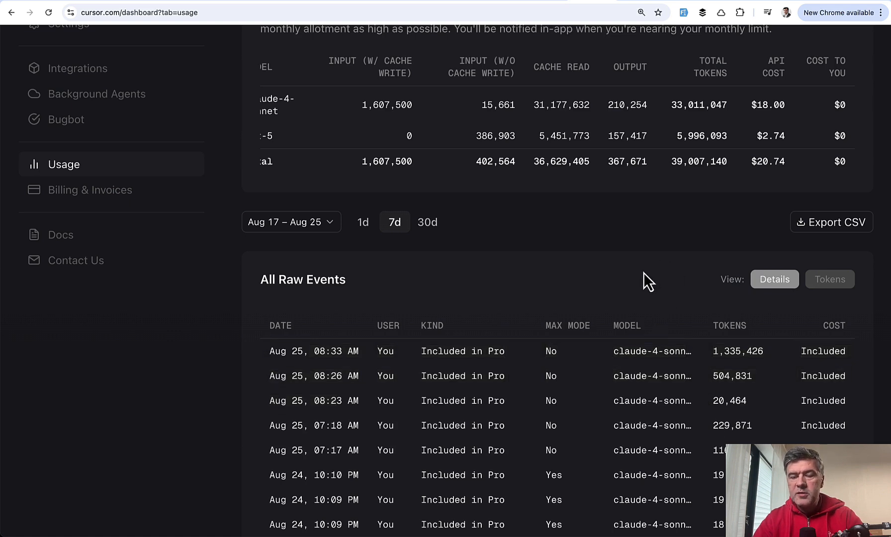
pyautogui.scroll(3)
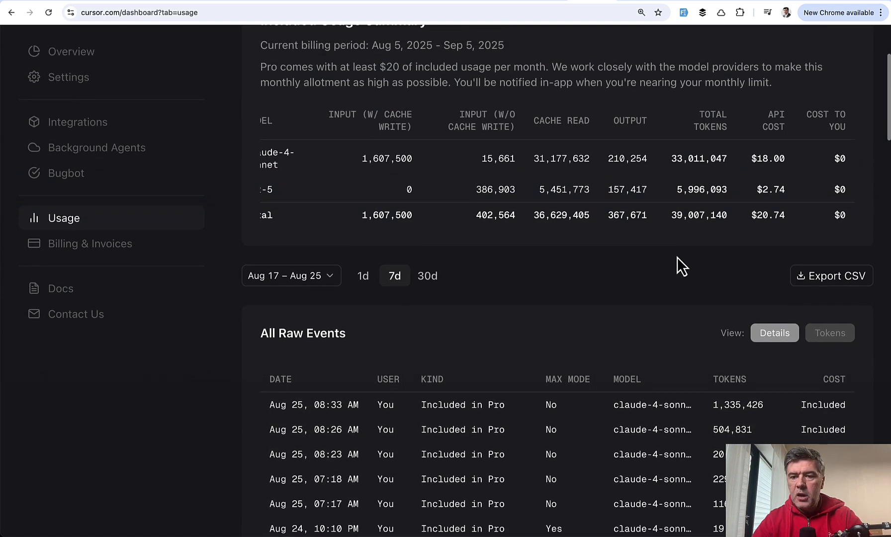
pyautogui.moveTo(658, 205)
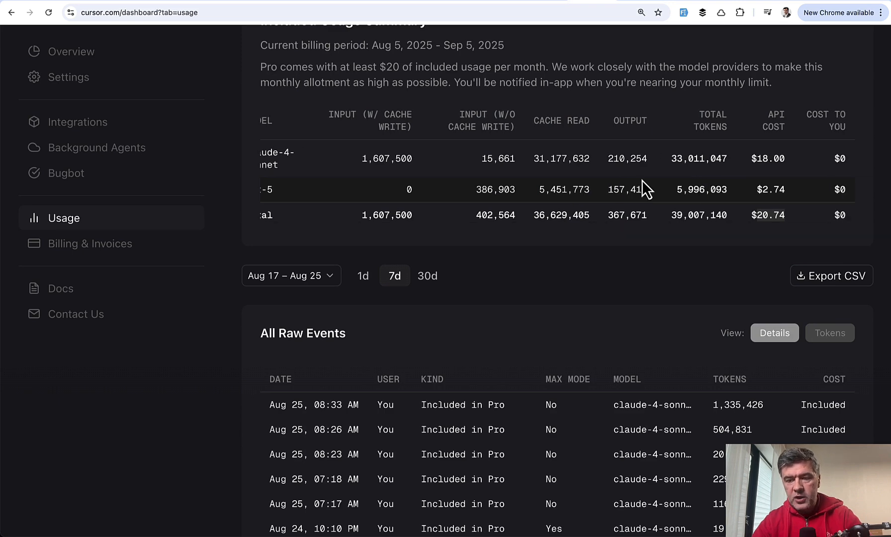
pyautogui.scroll(3)
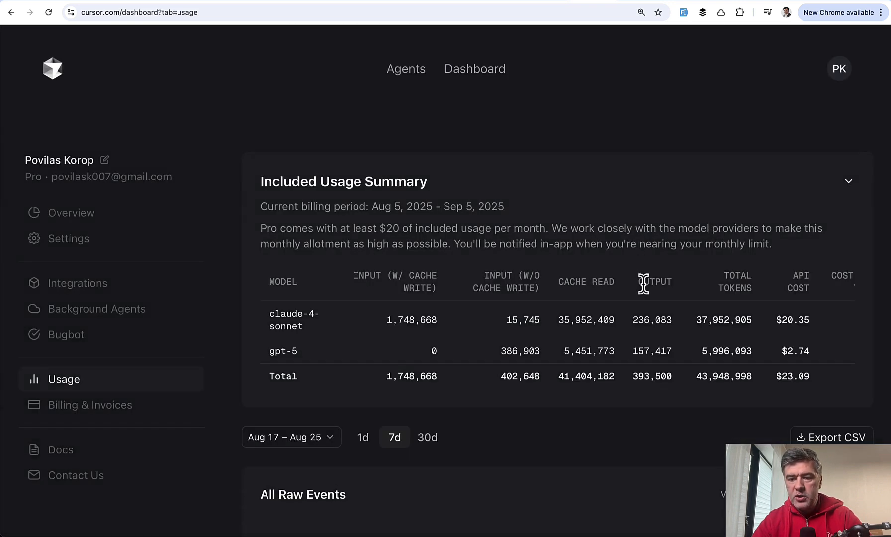
pyautogui.scroll(-3)
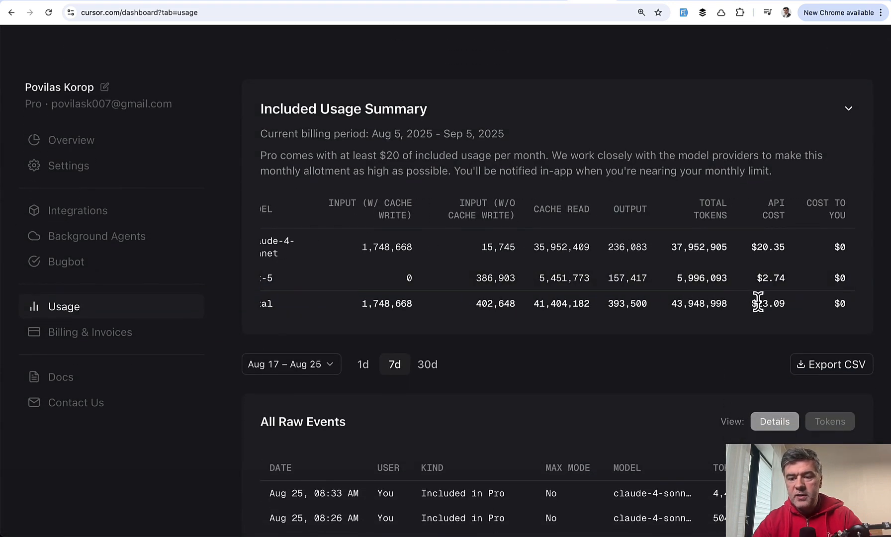
pyautogui.moveTo(790, 313)
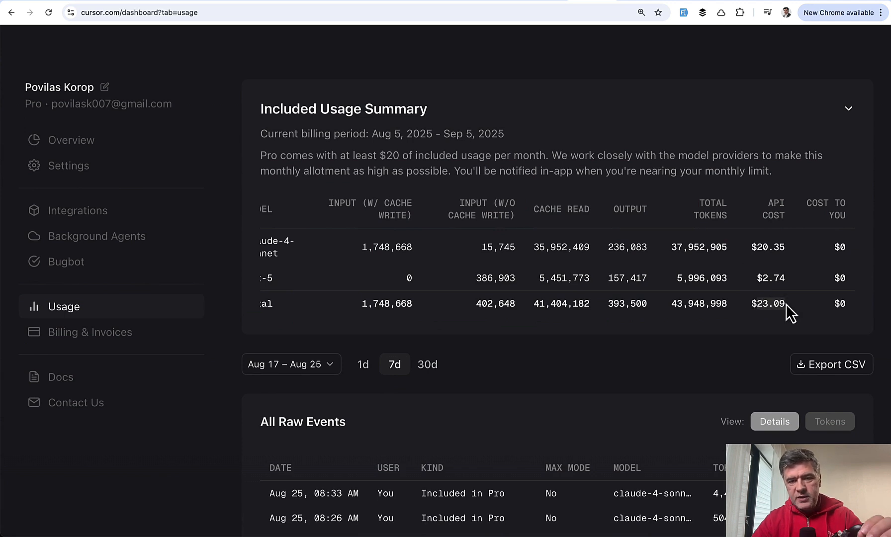
pyautogui.moveTo(667, 359)
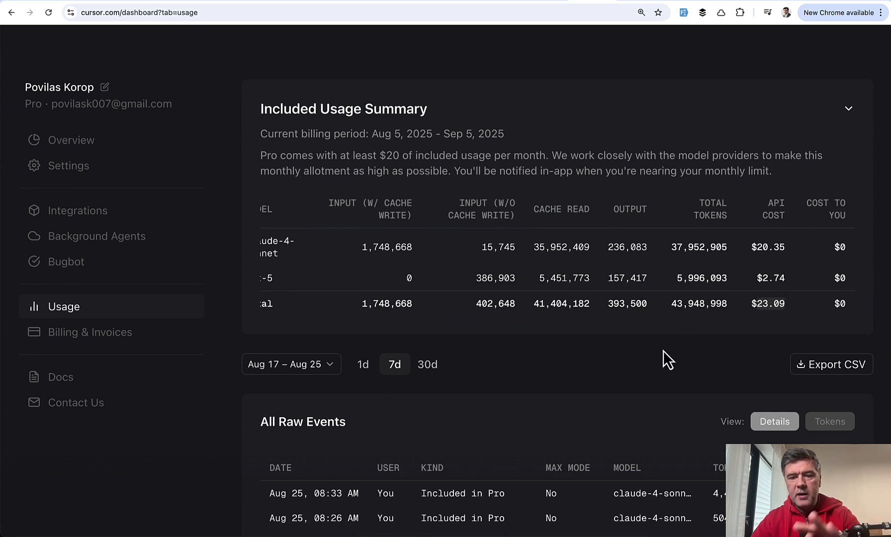
pyautogui.moveTo(566, 323)
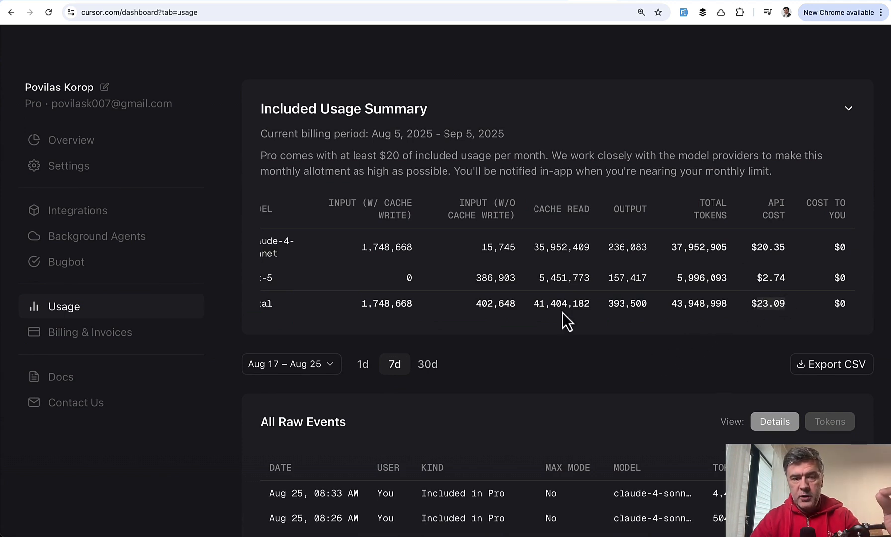
pyautogui.moveTo(705, 380)
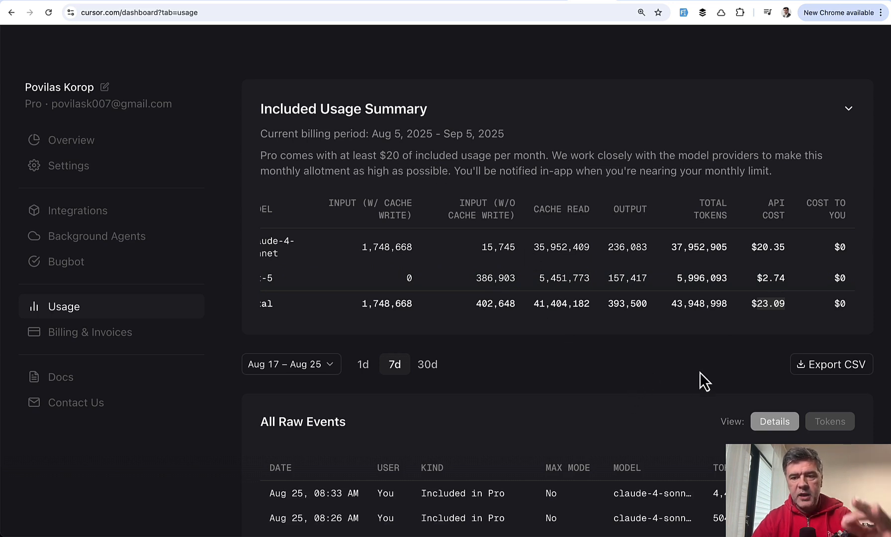
pyautogui.moveTo(371, 166)
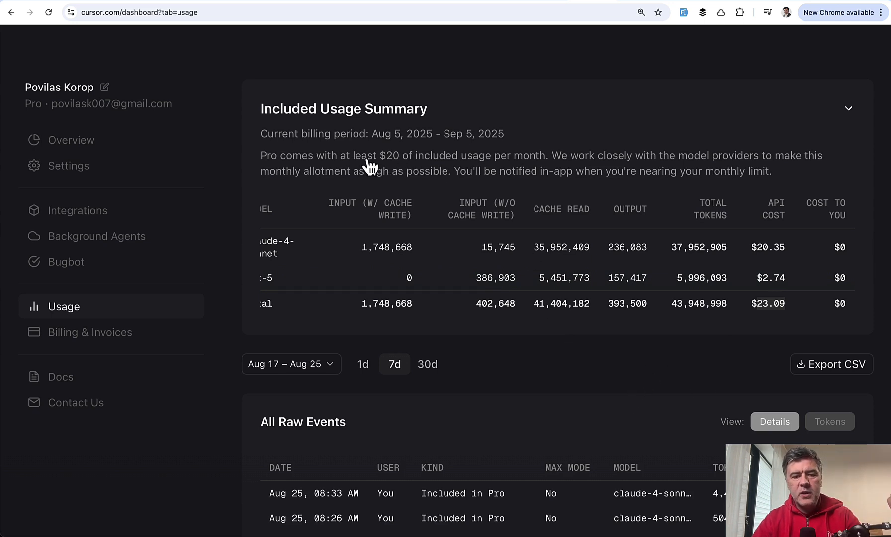
pyautogui.moveTo(603, 374)
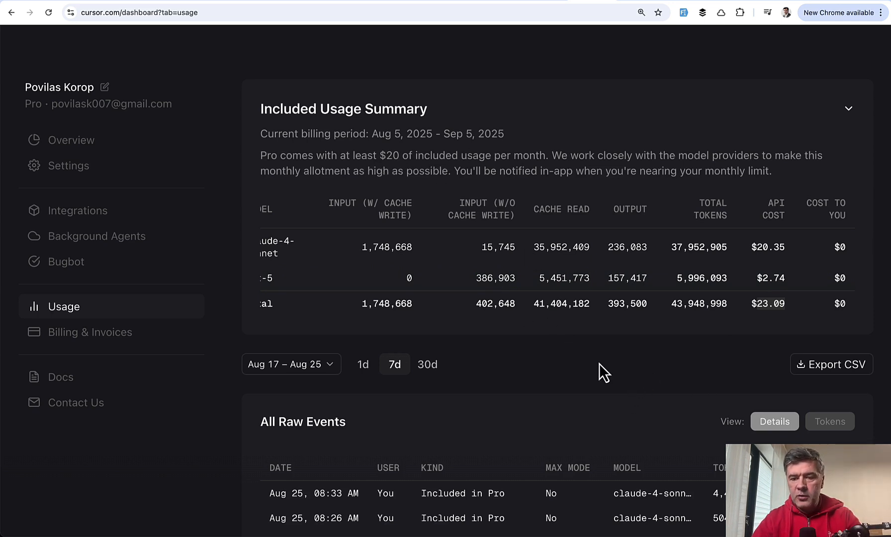
pyautogui.moveTo(606, 391)
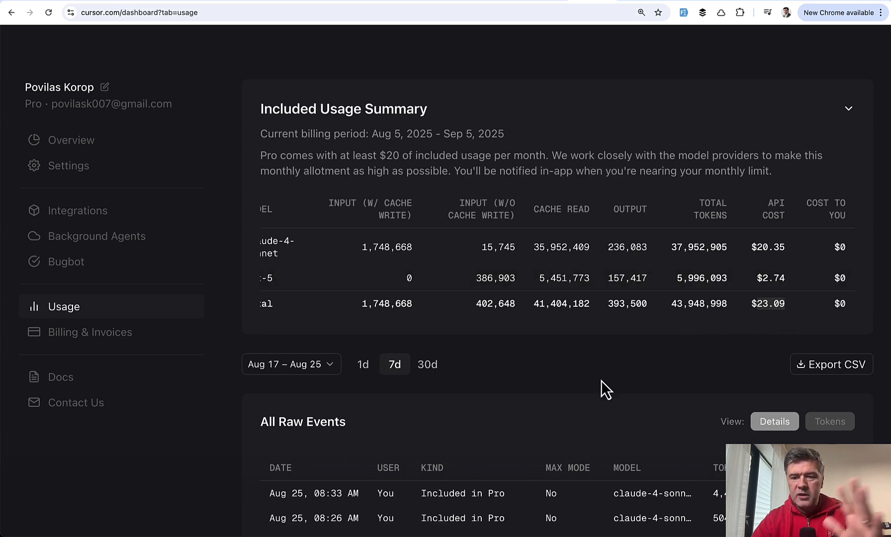
pyautogui.moveTo(619, 368)
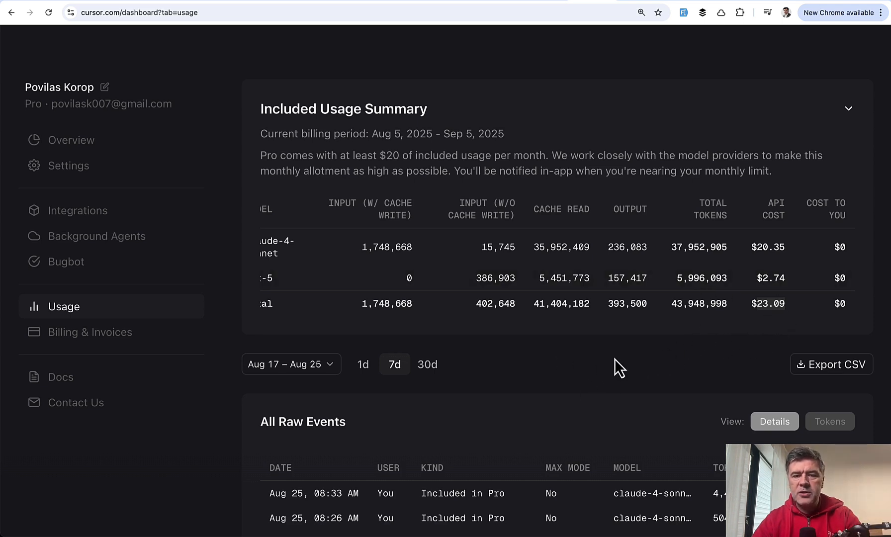
pyautogui.moveTo(763, 331)
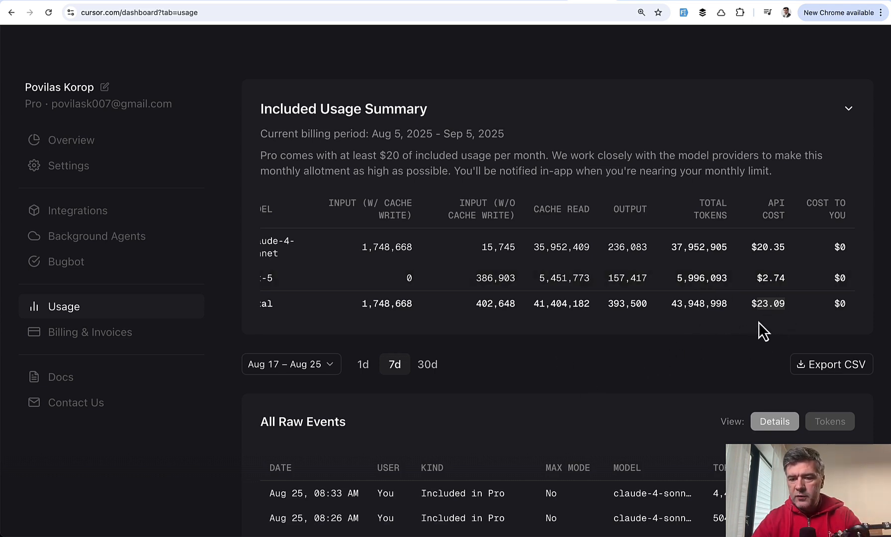
pyautogui.moveTo(753, 302)
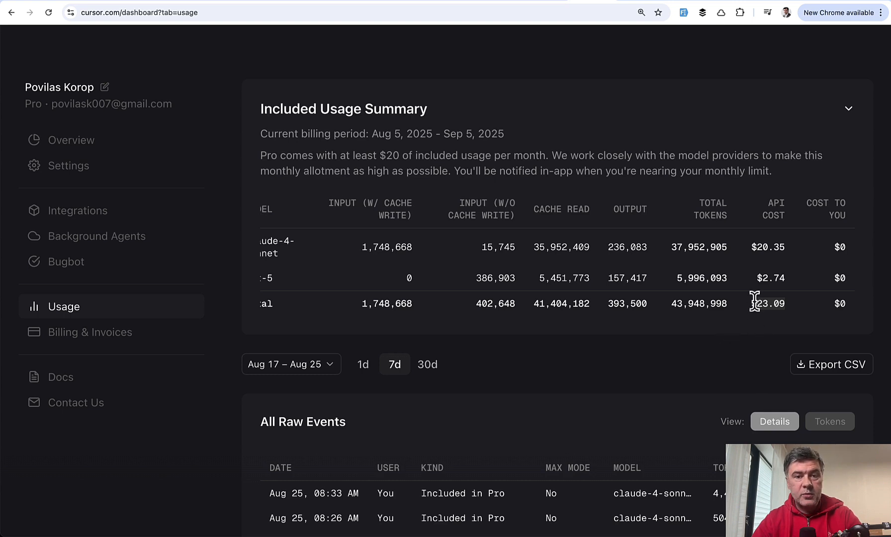
pyautogui.moveTo(705, 372)
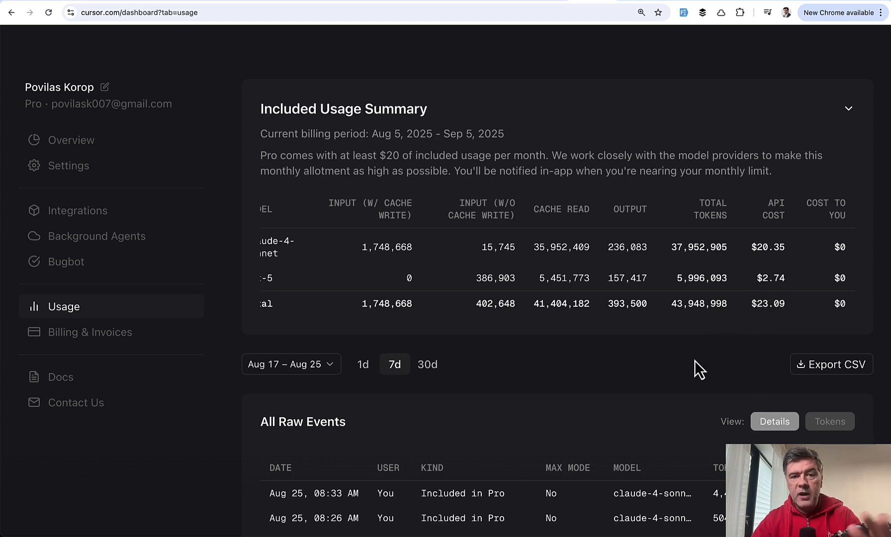
pyautogui.moveTo(636, 343)
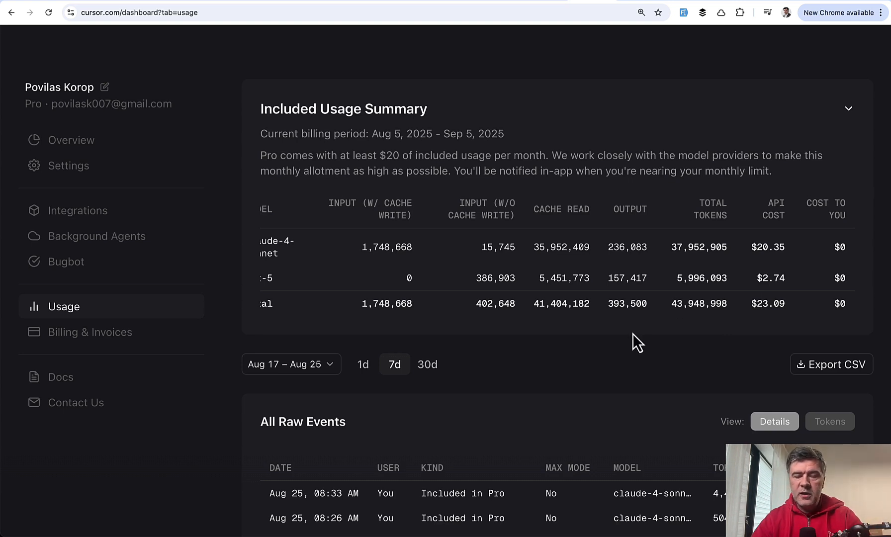
pyautogui.moveTo(762, 301)
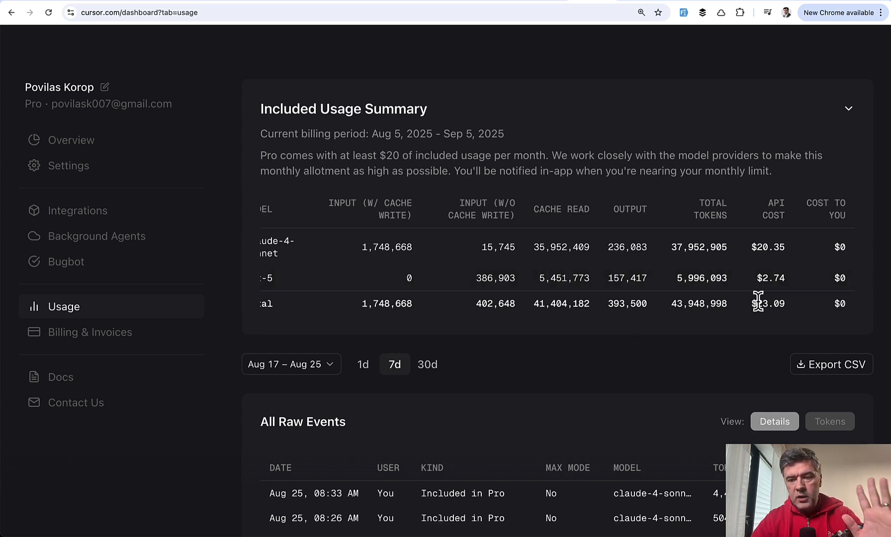
pyautogui.moveTo(600, 349)
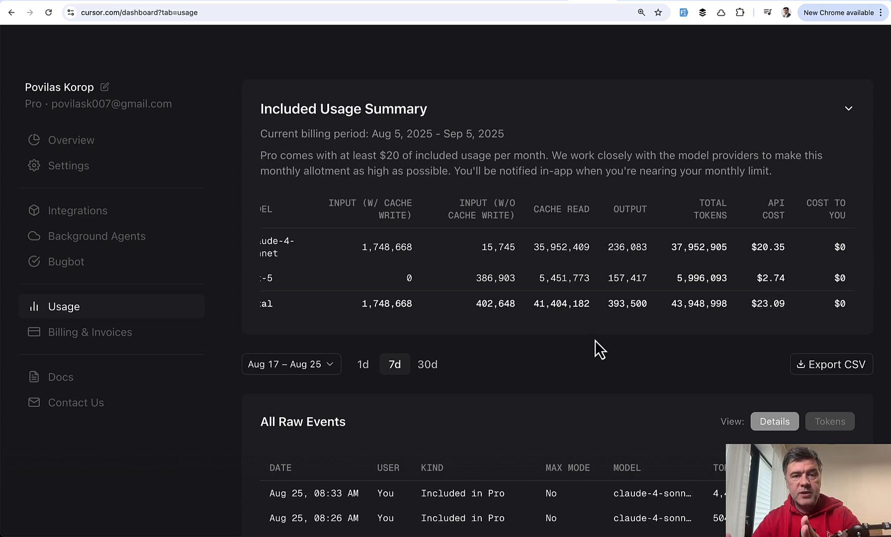
pyautogui.moveTo(494, 197)
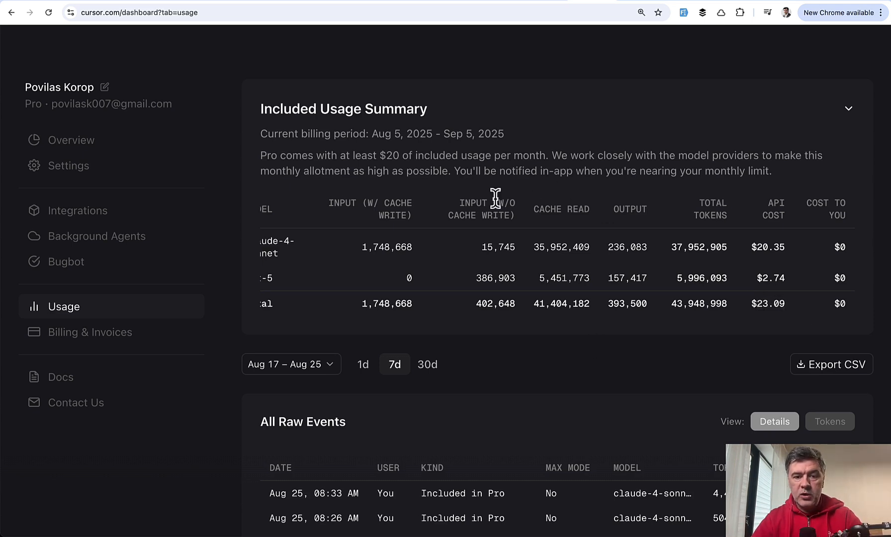
pyautogui.moveTo(464, 165)
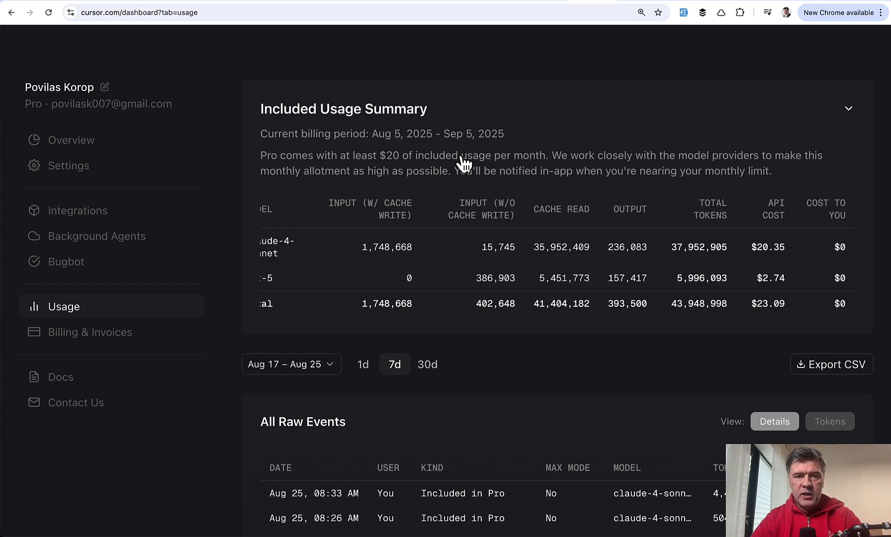
# Bring the Comparing Copilot plans table into view: Copilot Pro $10/month with 300 premium requests
pyautogui.click(136, 13)
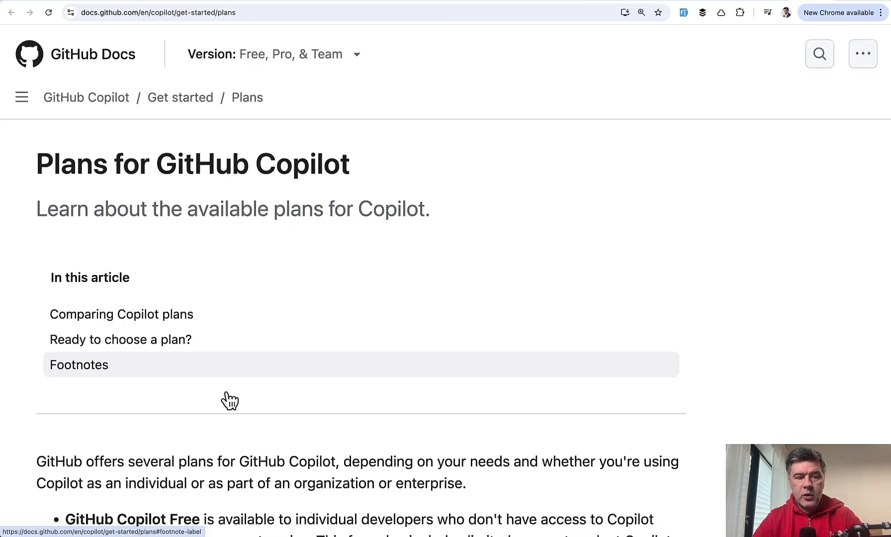
pyautogui.scroll(-3)
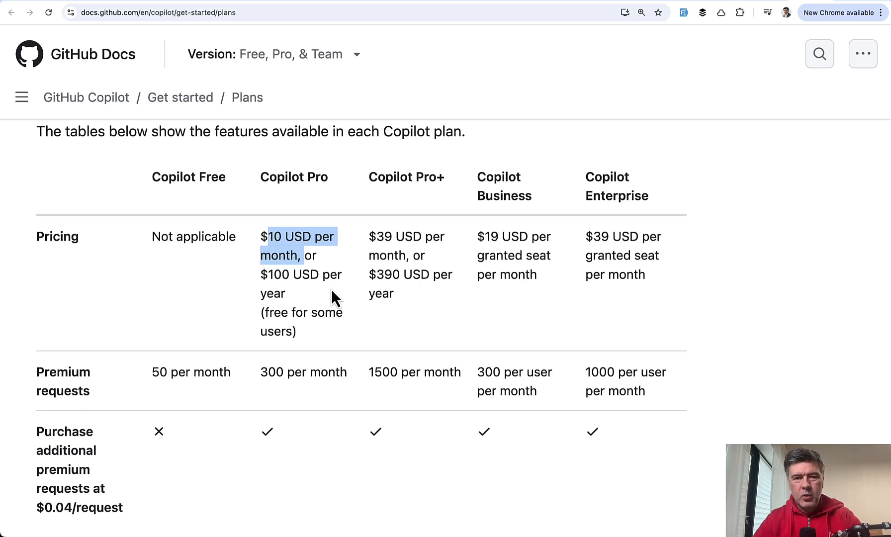
pyautogui.scroll(-3)
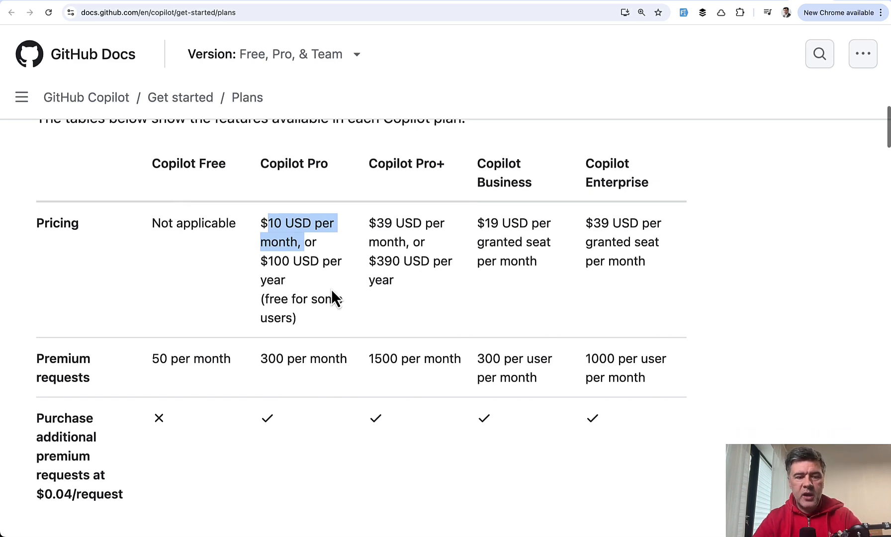
pyautogui.scroll(-3)
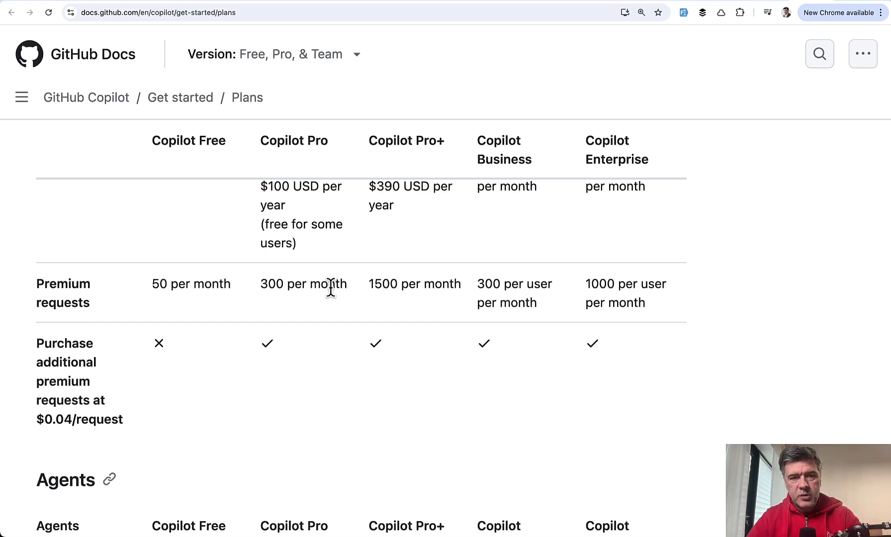
pyautogui.moveTo(444, 401)
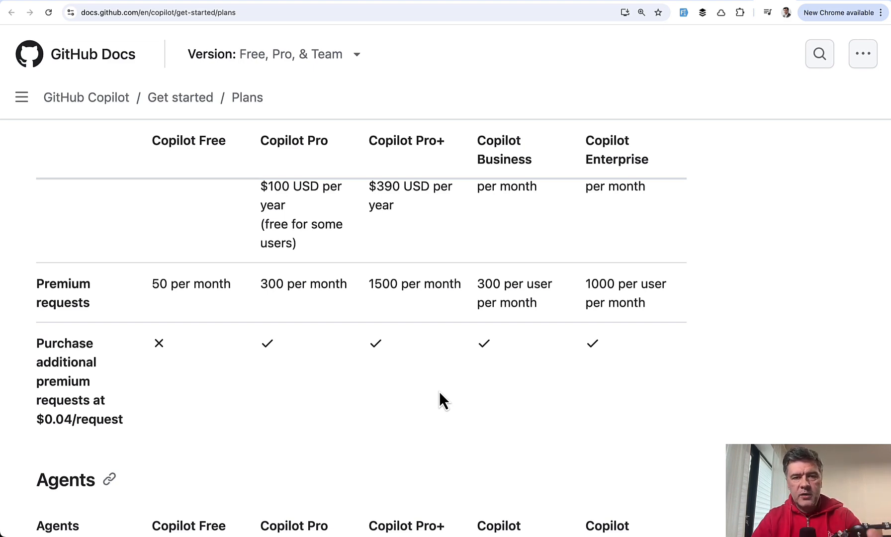
pyautogui.moveTo(556, 345)
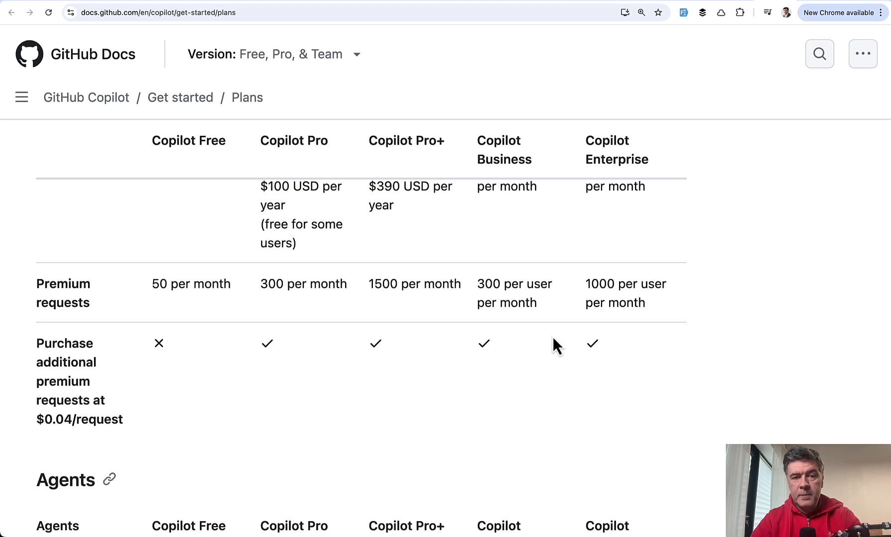
pyautogui.moveTo(822, 3)
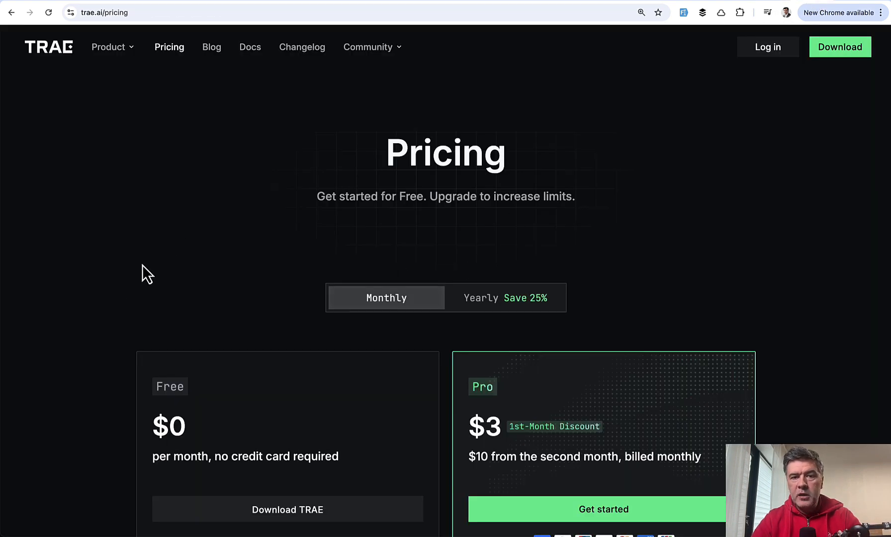
# Scroll the Trae pricing page down to the Free and Pro ($10 from second month) plan cards
pyautogui.scroll(-3)
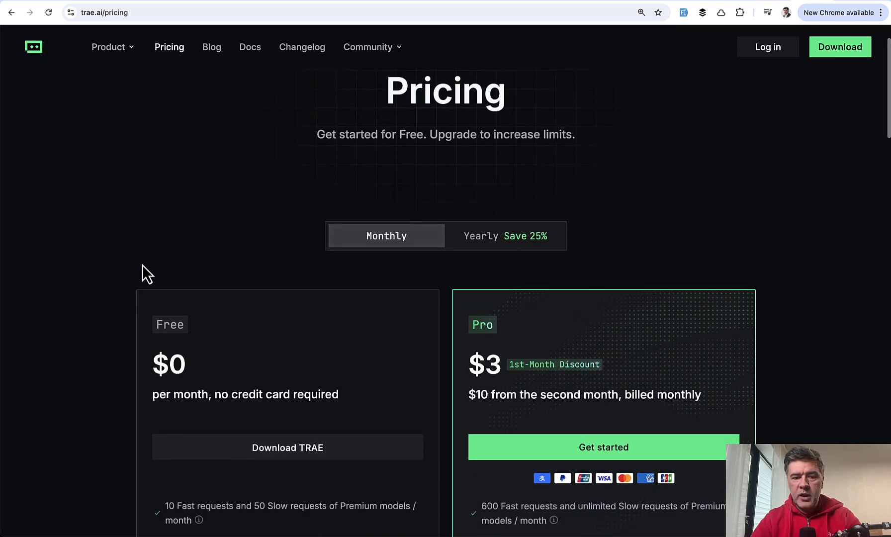
pyautogui.scroll(-3)
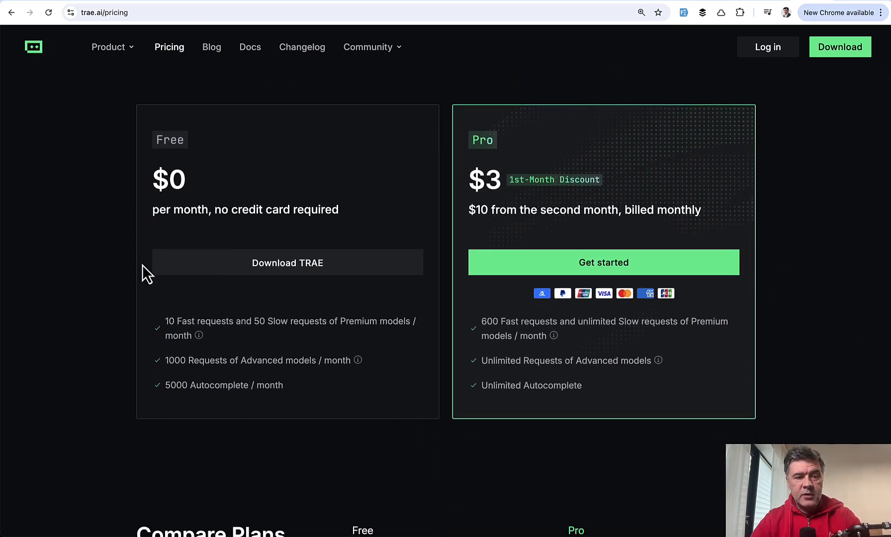
pyautogui.scroll(-3)
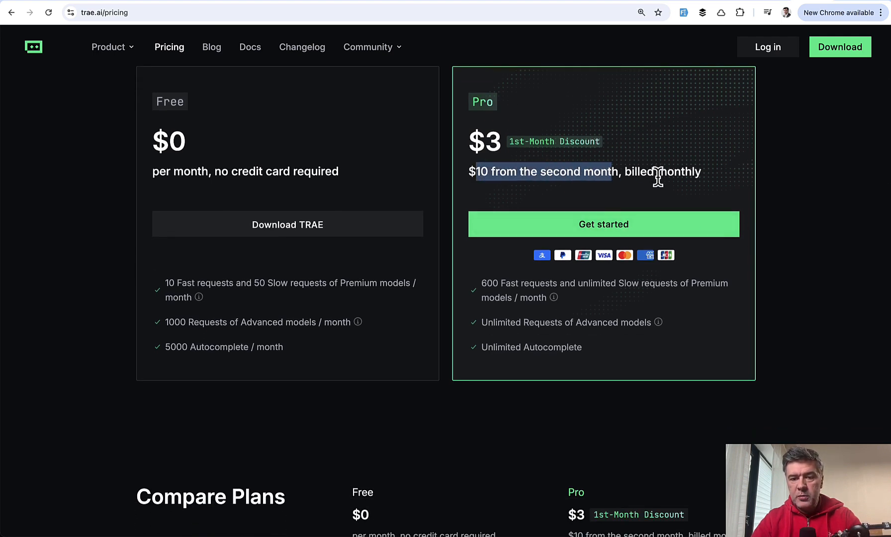
pyautogui.scroll(-3)
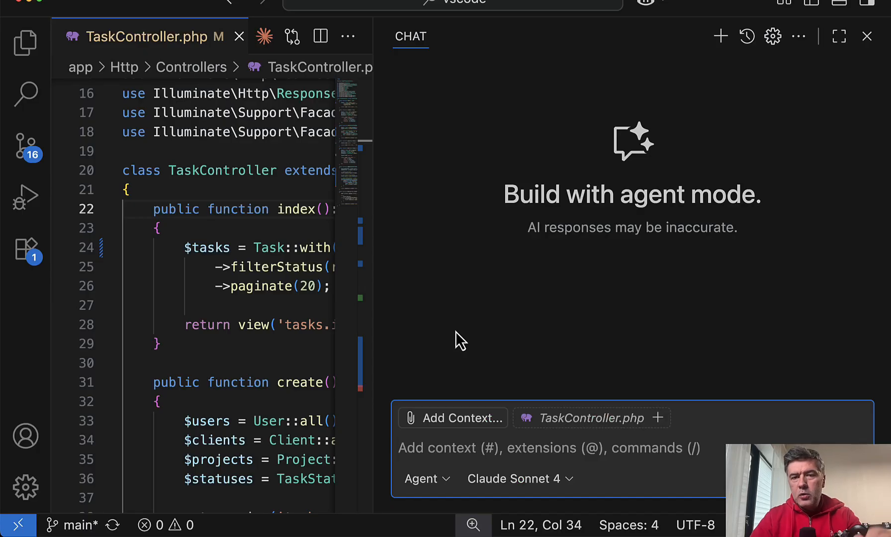
# Close the Copilot chat and show TaskController.php's store method at full editor width
pyautogui.click(549, 447)
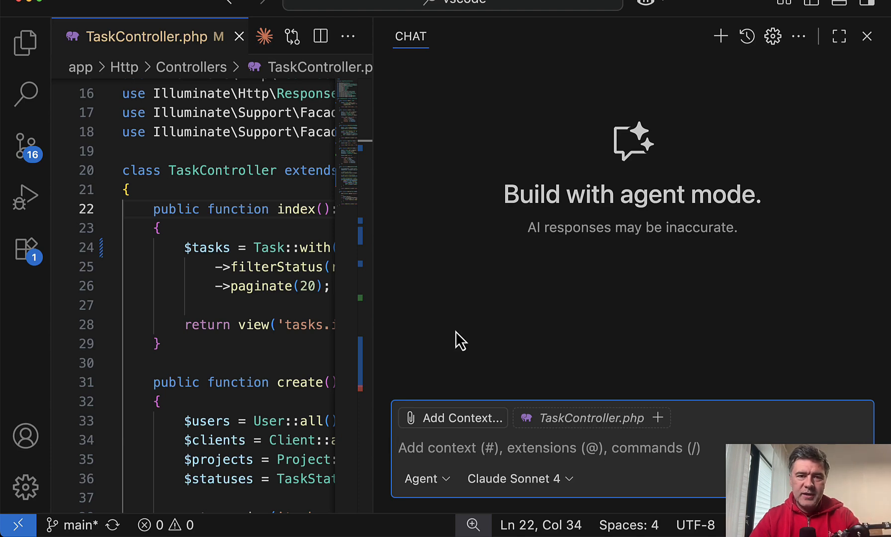
pyautogui.click(546, 448)
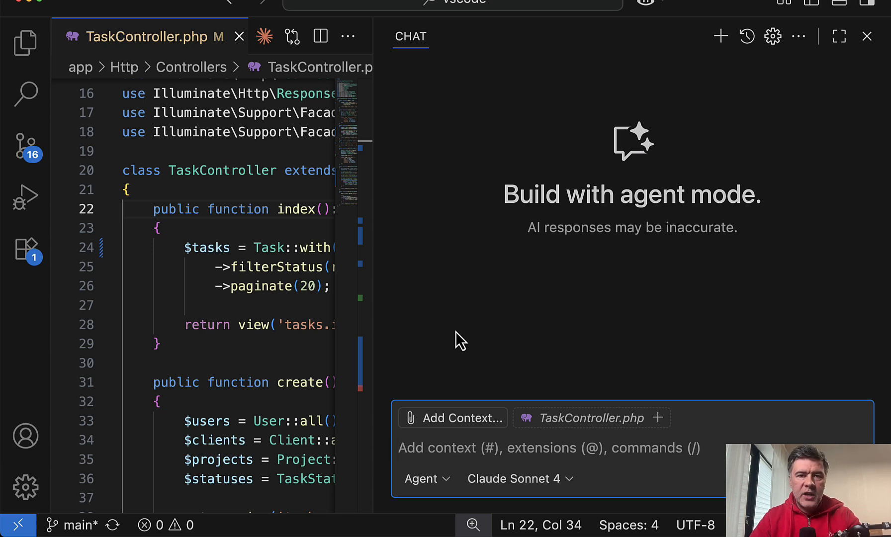
pyautogui.click(511, 448)
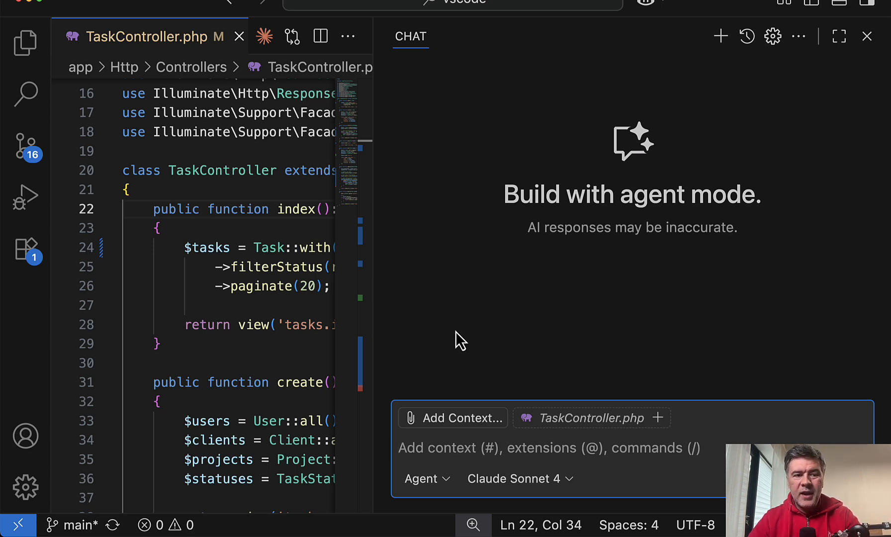
pyautogui.click(866, 36)
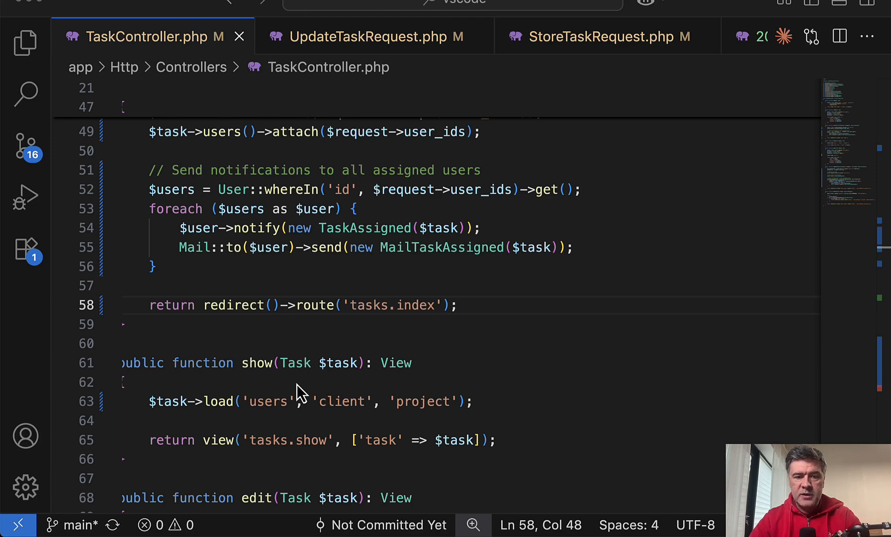
pyautogui.moveTo(449, 358)
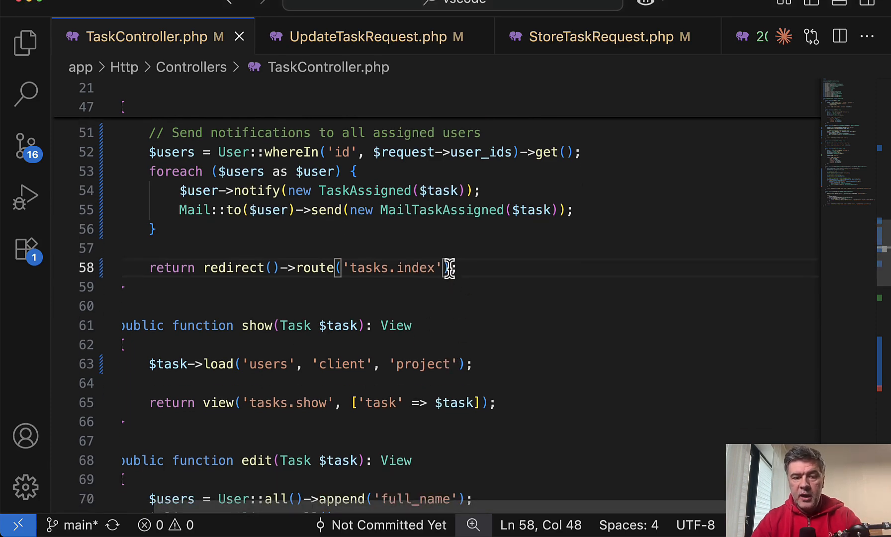
# Append ->with('status', 'Task created successfully') to the store method's tasks.index redirect
pyautogui.write(')')
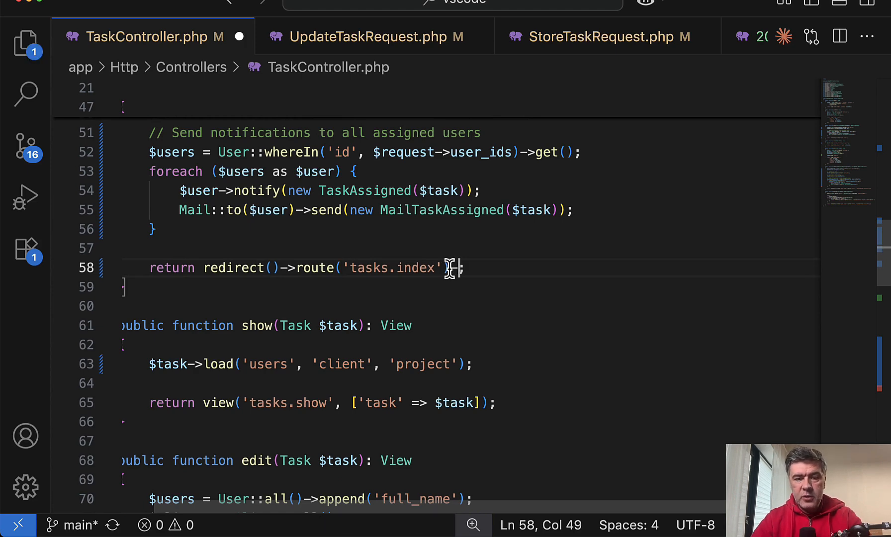
pyautogui.write('>with')
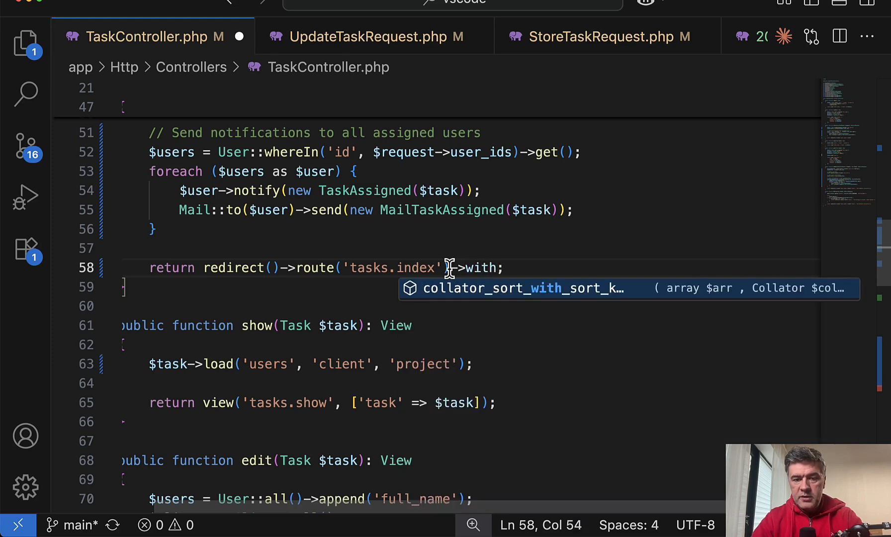
pyautogui.write("('status', 'Task created successfully')")
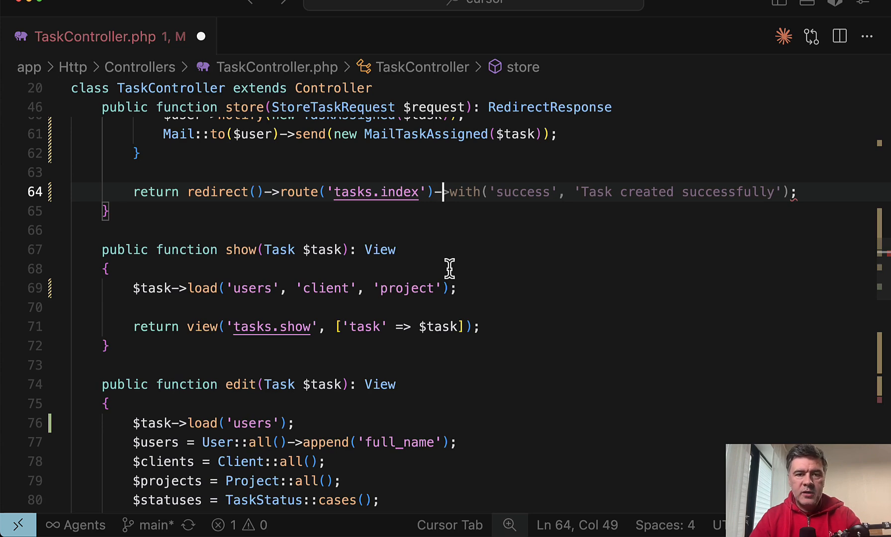
# Let Cursor Tab suggest ->with('success', 'Task created successfully') on the store redirect line
pyautogui.click(785, 37)
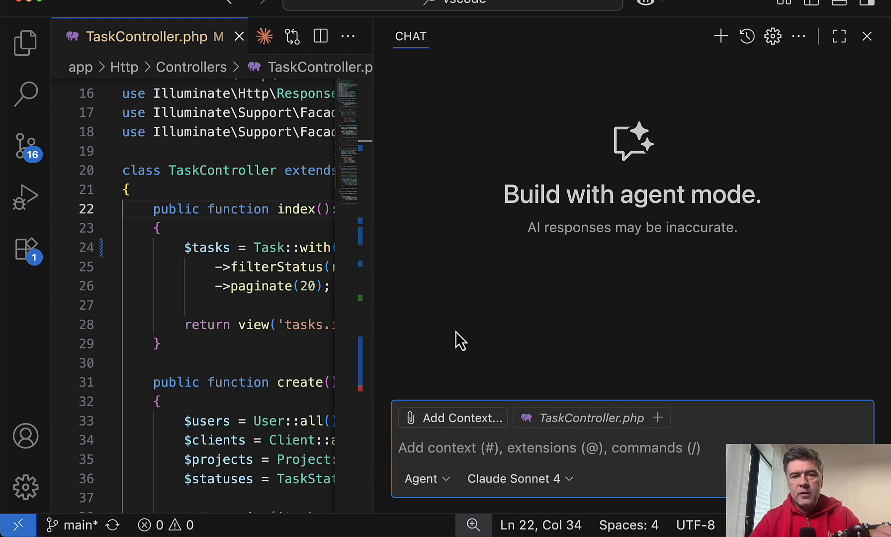
pyautogui.scroll(-3)
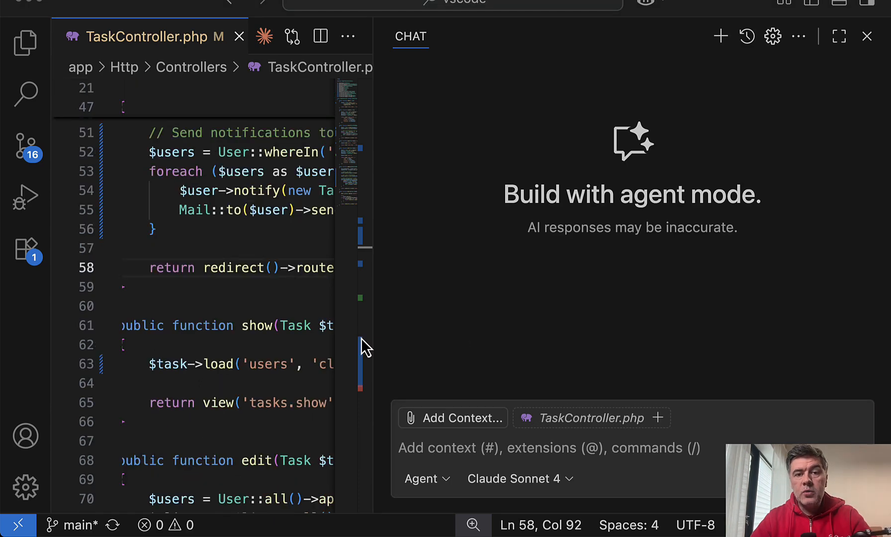